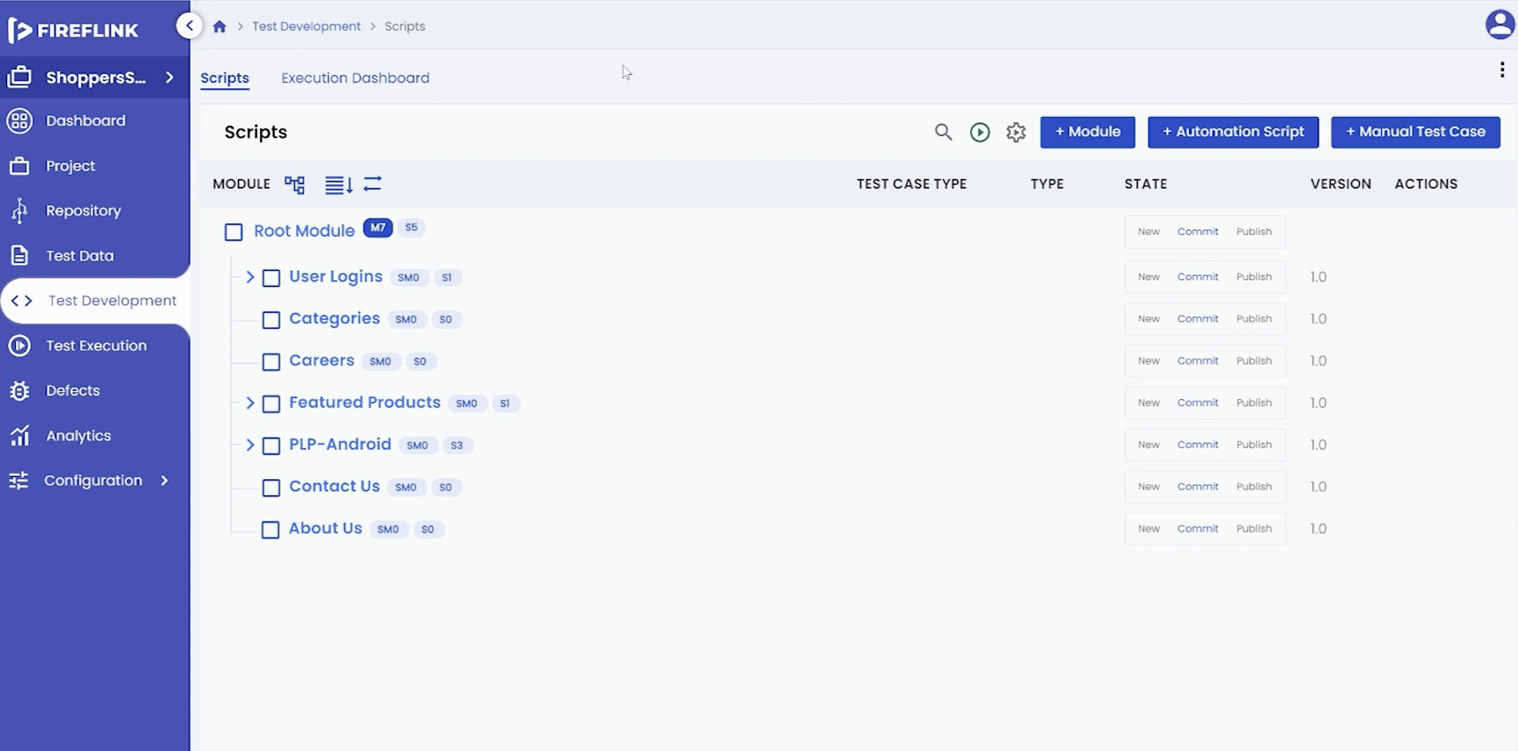
{"action": "mouse_move", "coordinate": [538, 97]}
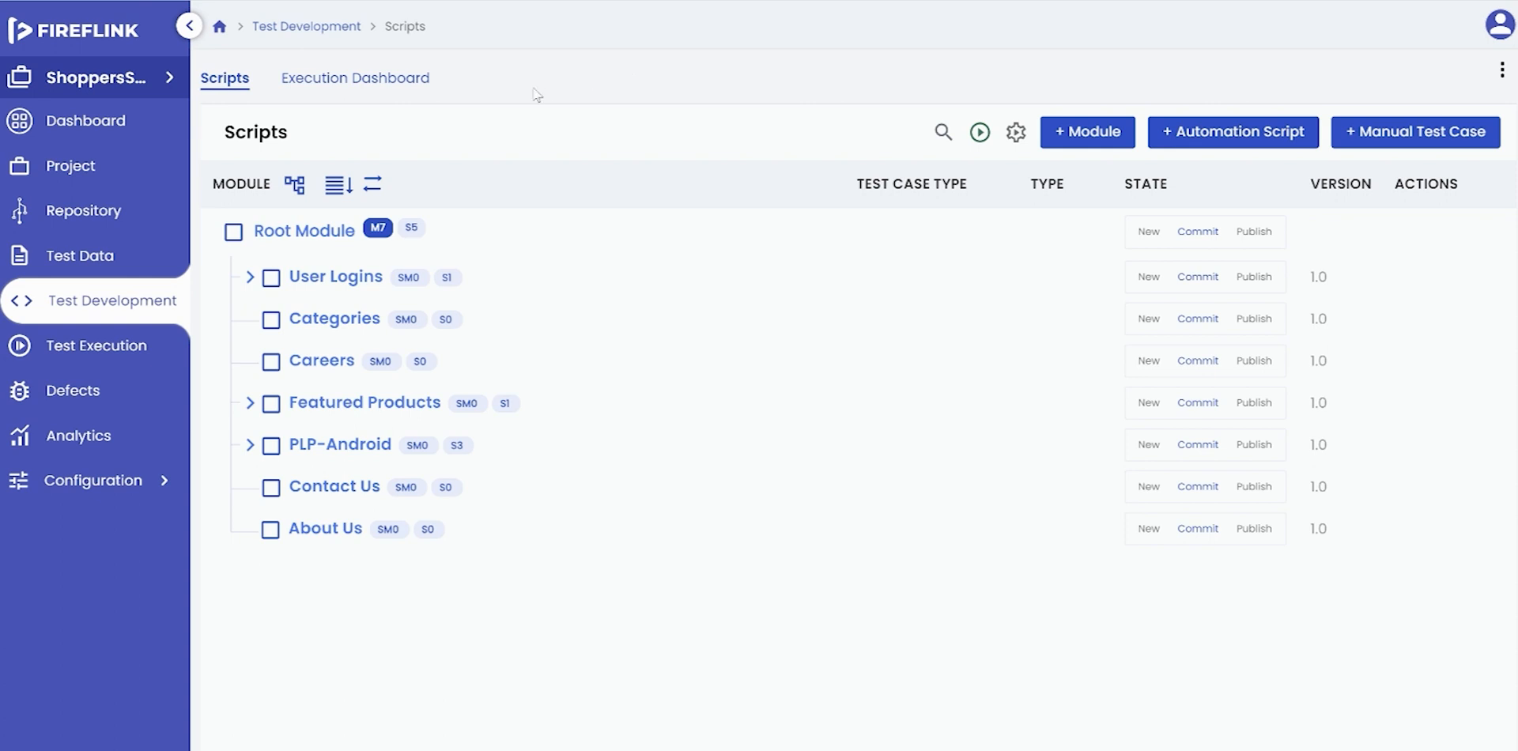
{"action": "mouse_move", "coordinate": [484, 120]}
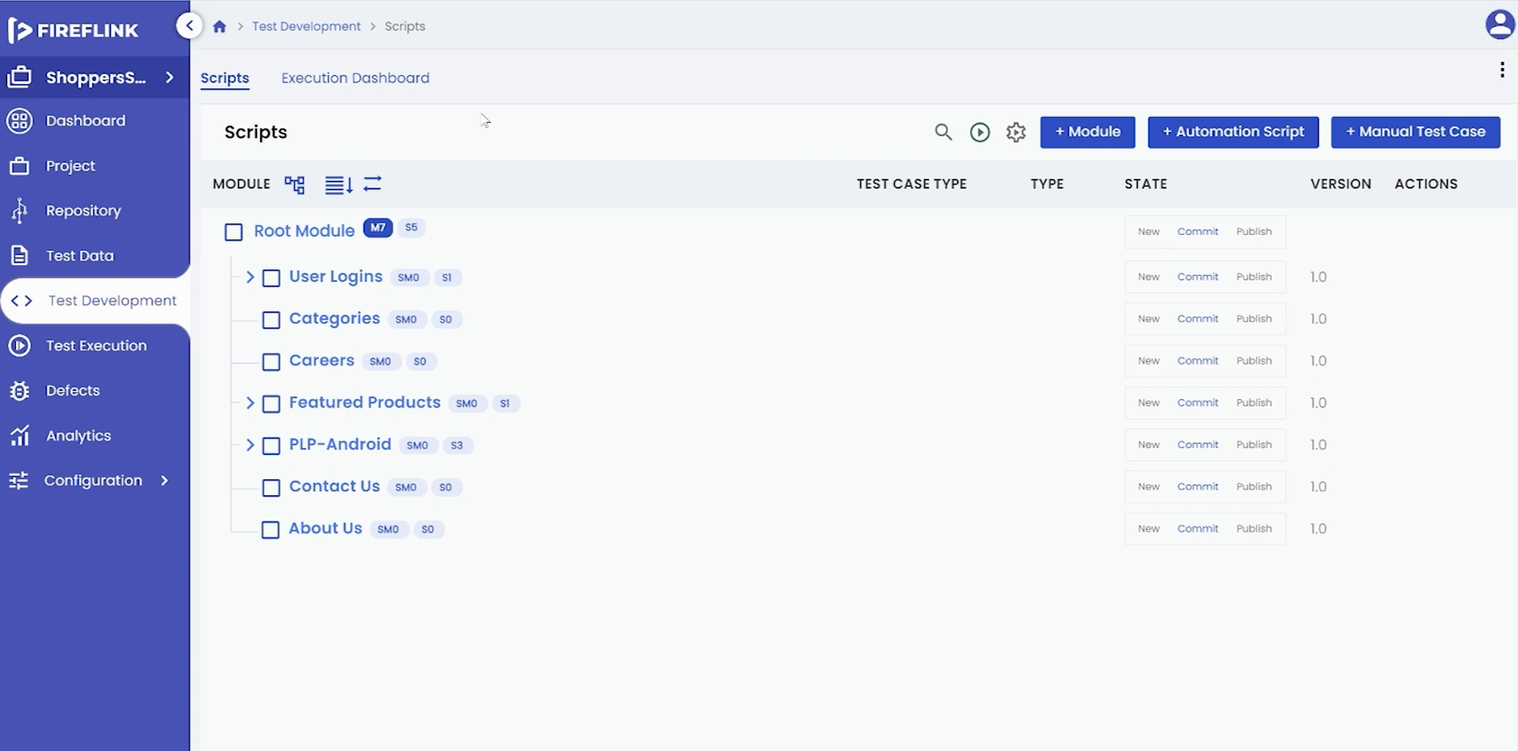
{"action": "mouse_move", "coordinate": [474, 124]}
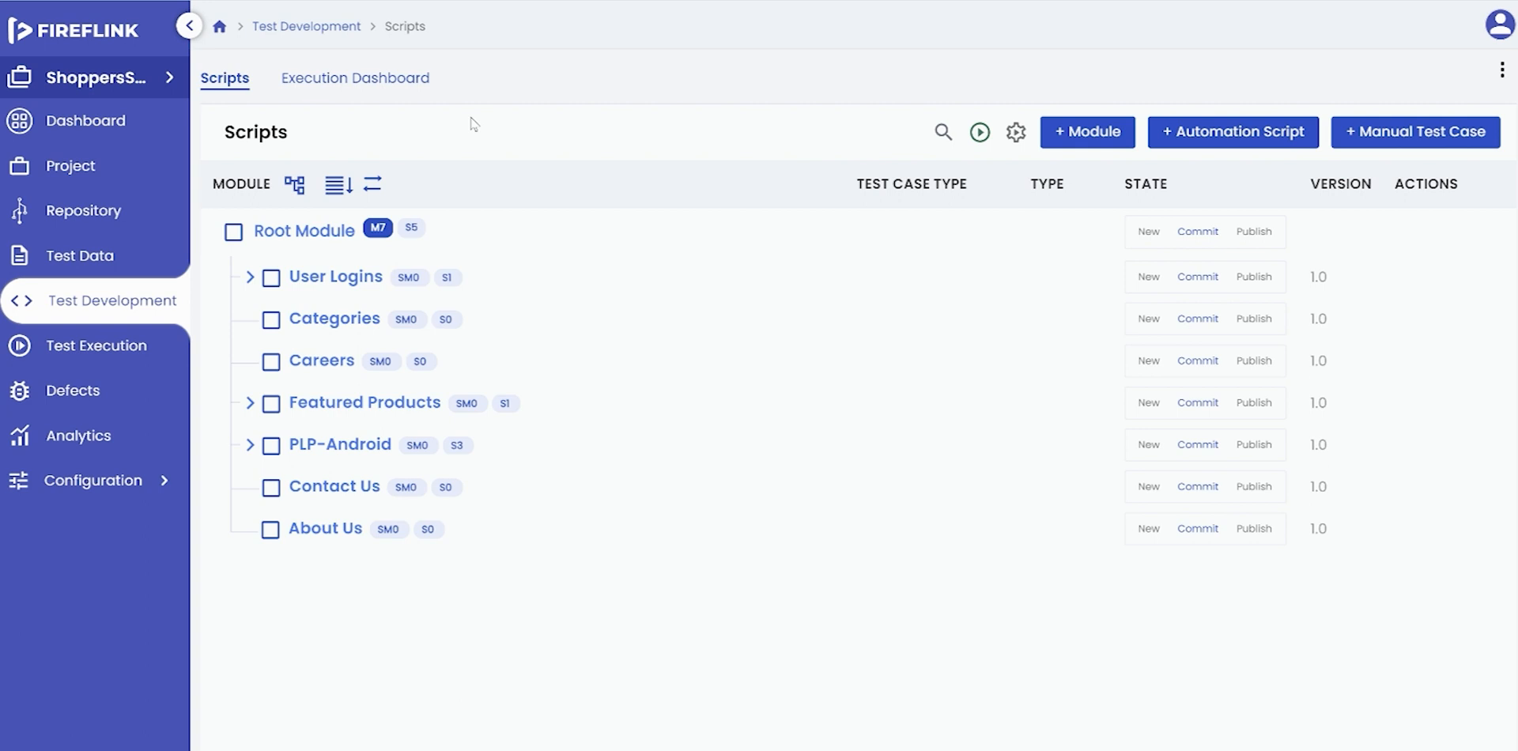
{"action": "mouse_move", "coordinate": [471, 125]}
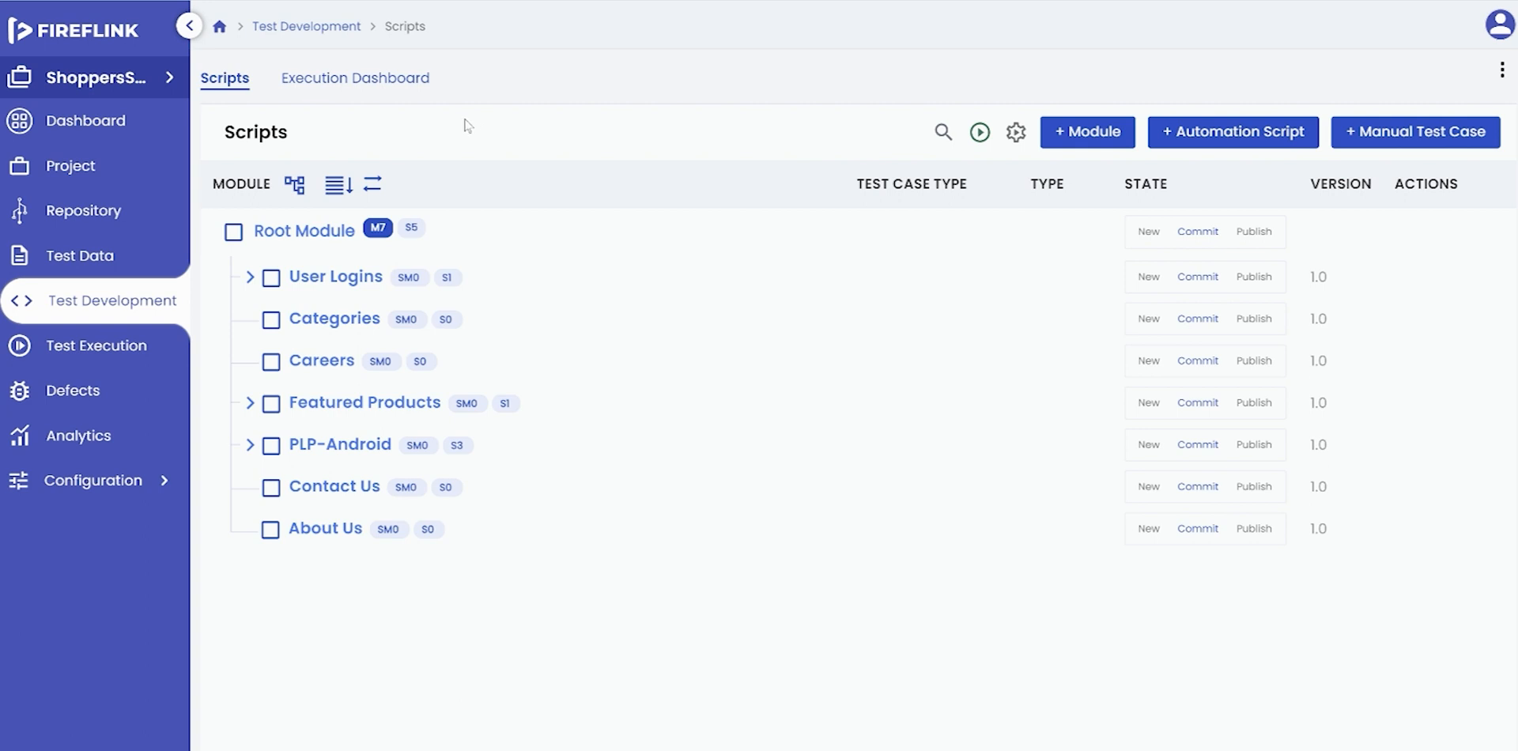
{"action": "mouse_move", "coordinate": [85, 211]}
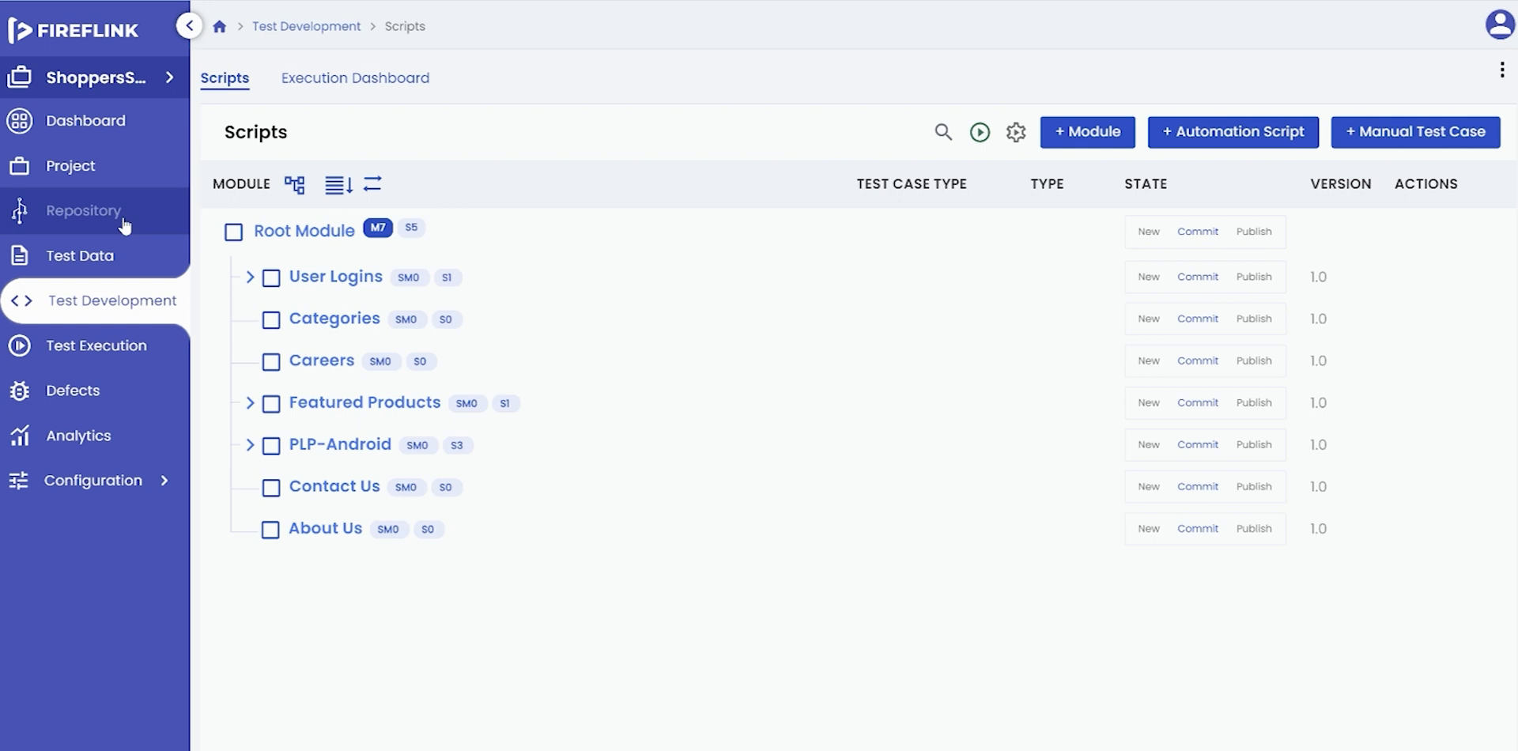
Step: Show the Repository's Step Groups, listing the Root Library with browser and app groups
{"action": "left_click", "coordinate": [86, 211]}
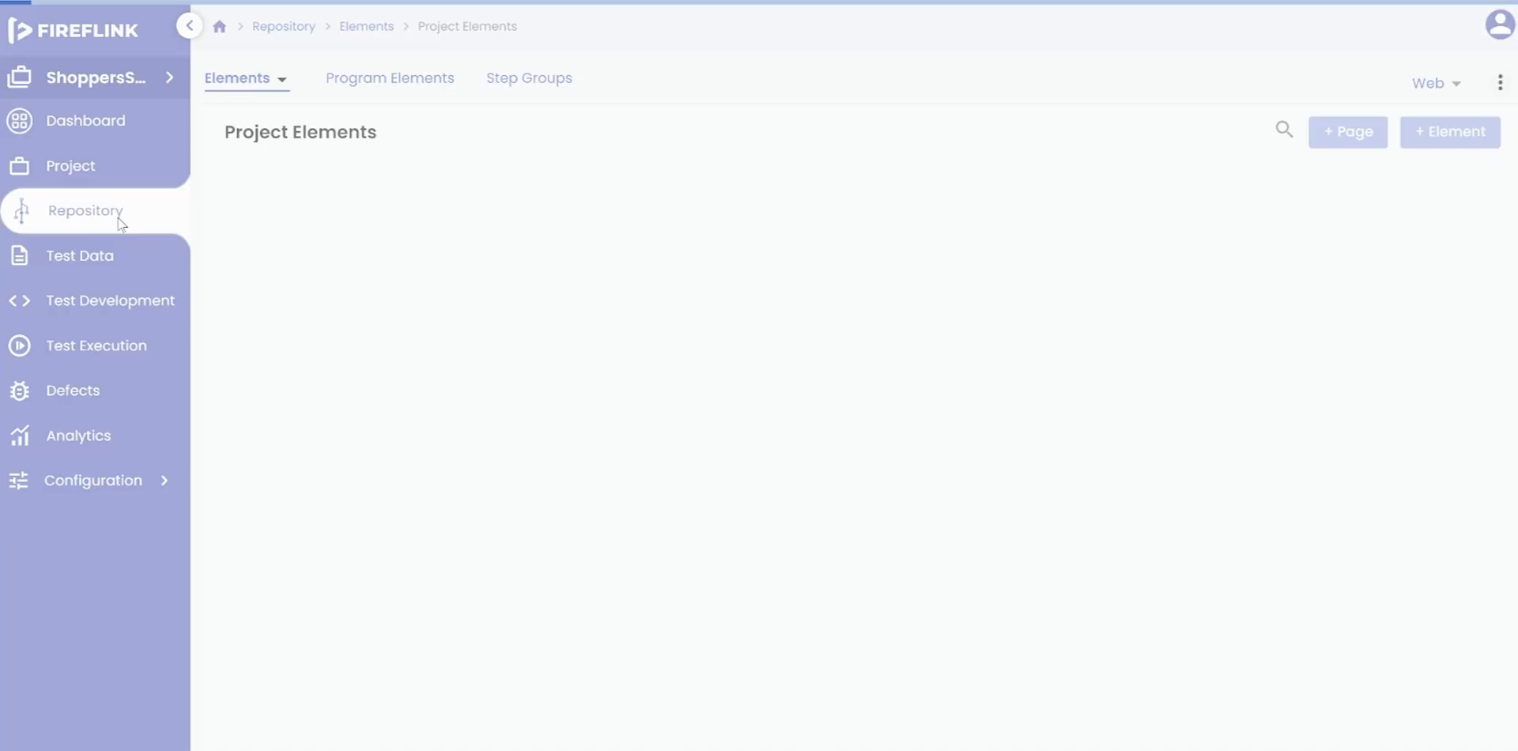
{"action": "left_click", "coordinate": [86, 210]}
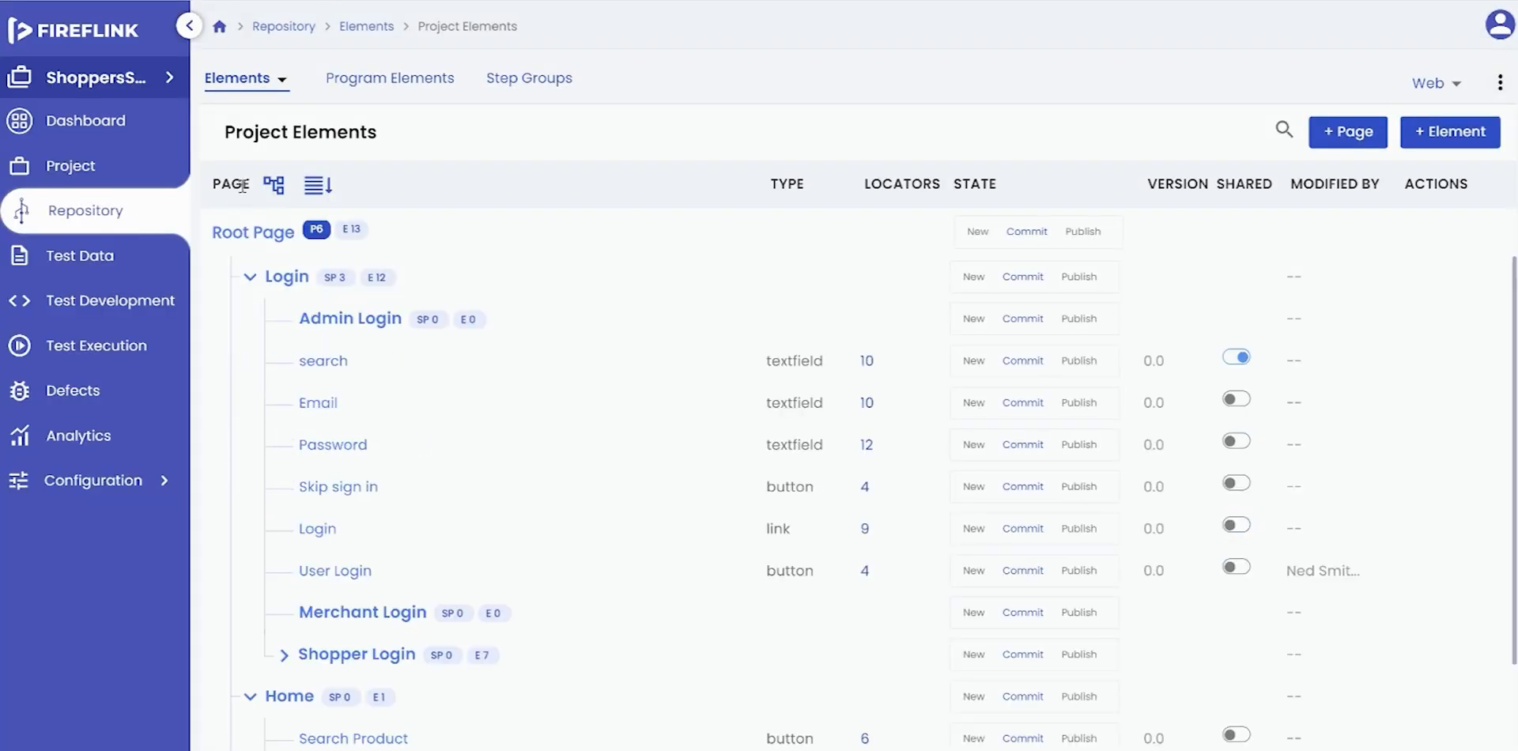
{"action": "mouse_move", "coordinate": [284, 89]}
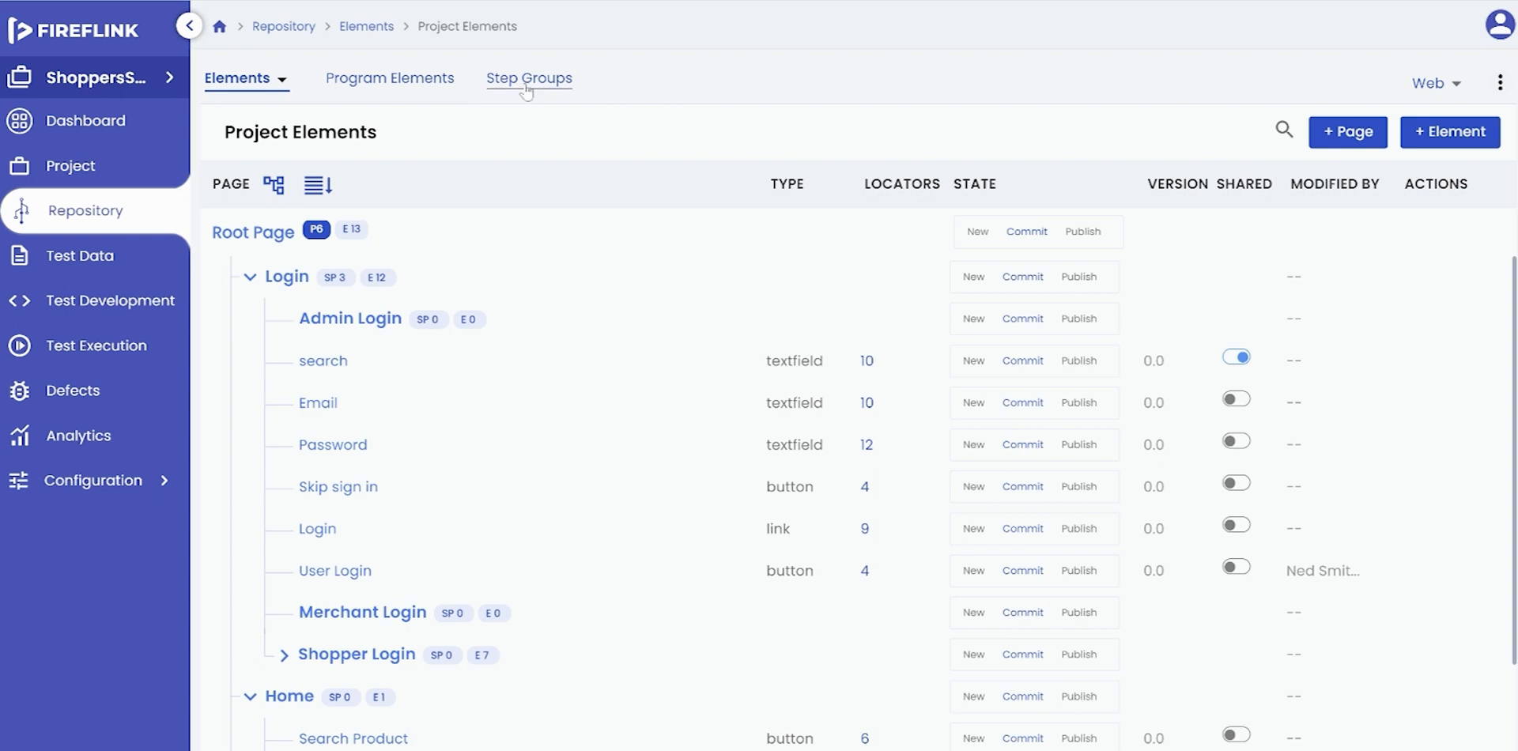
{"action": "left_click", "coordinate": [529, 79]}
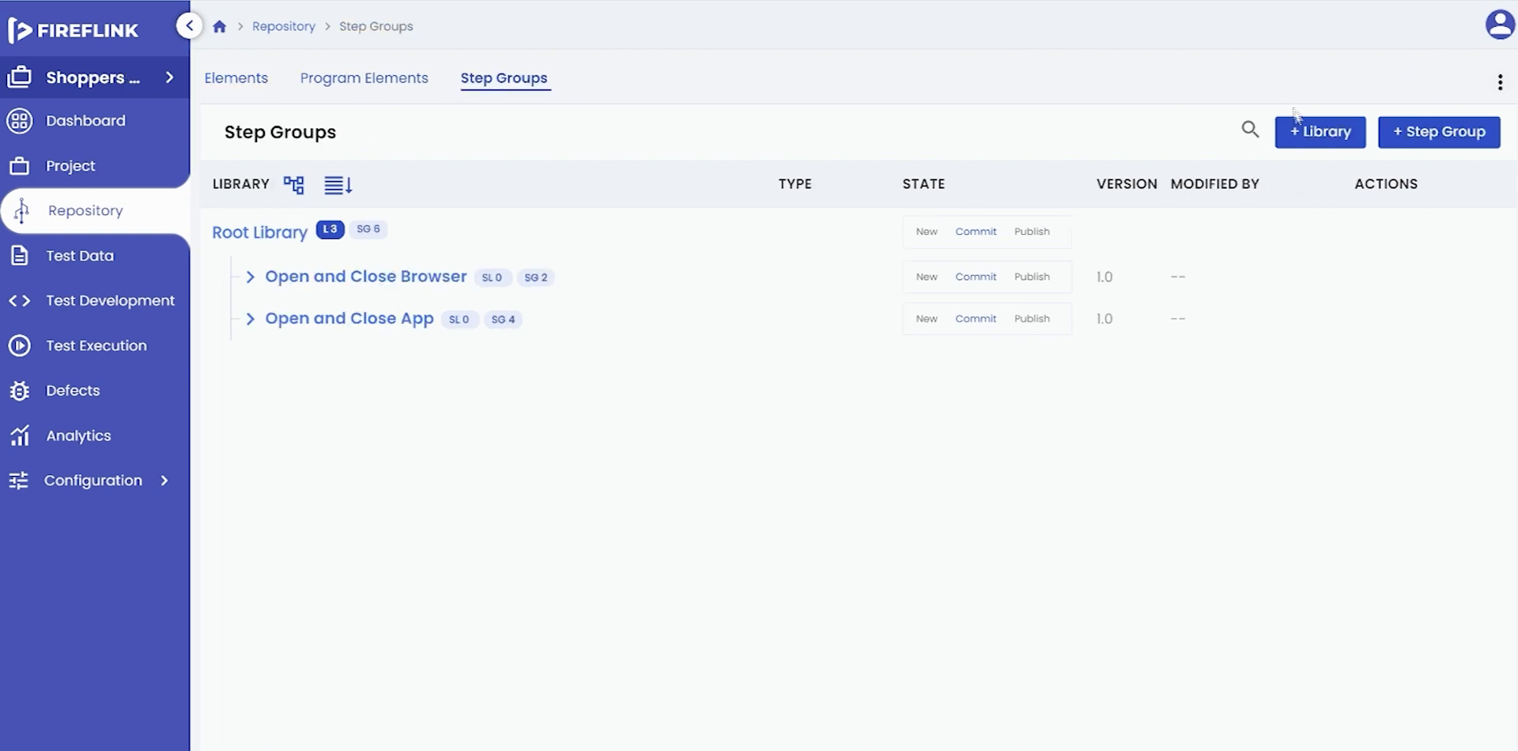
Step: Create a library named 'Website Launch' with Root Library as its parent
{"action": "left_click", "coordinate": [1319, 131]}
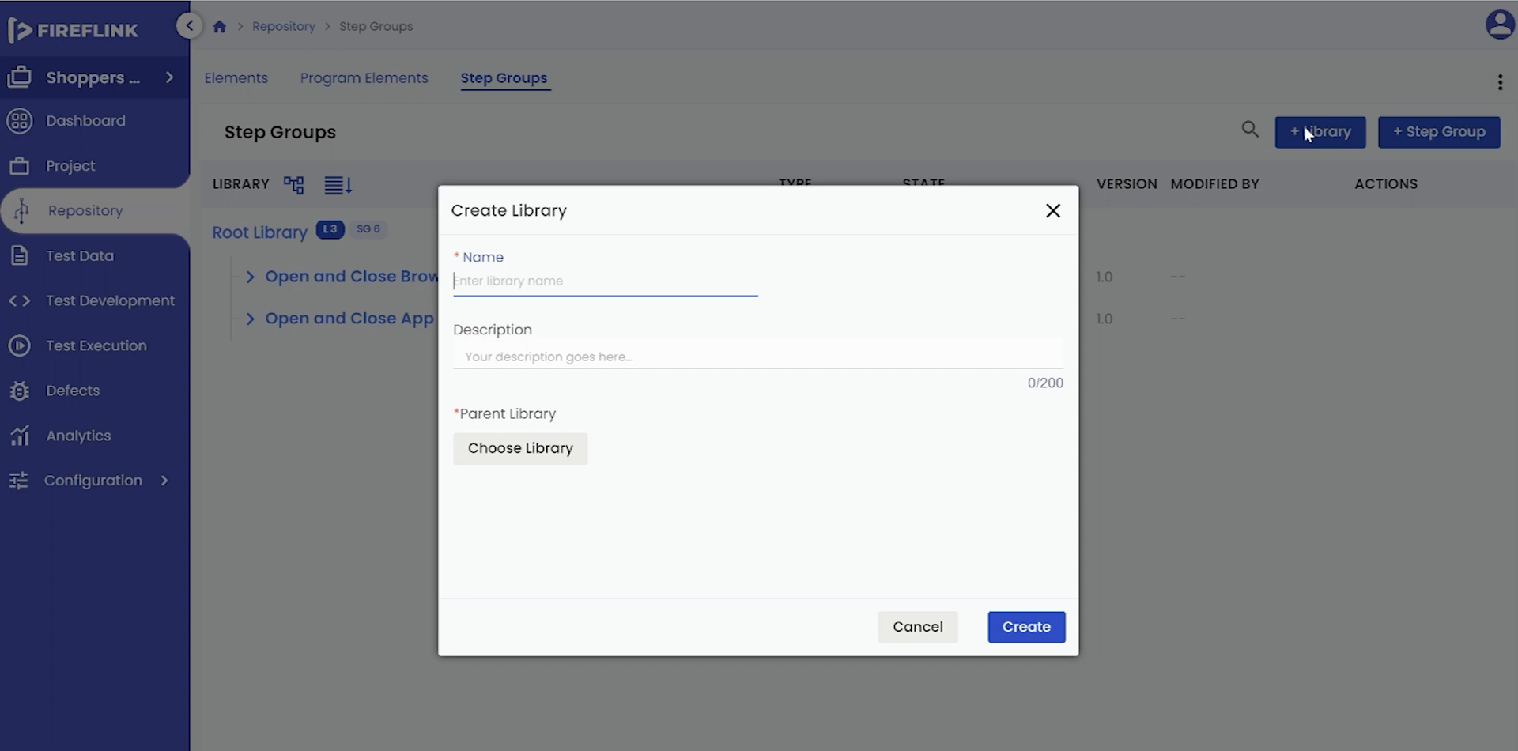
{"action": "type", "text": "Website"}
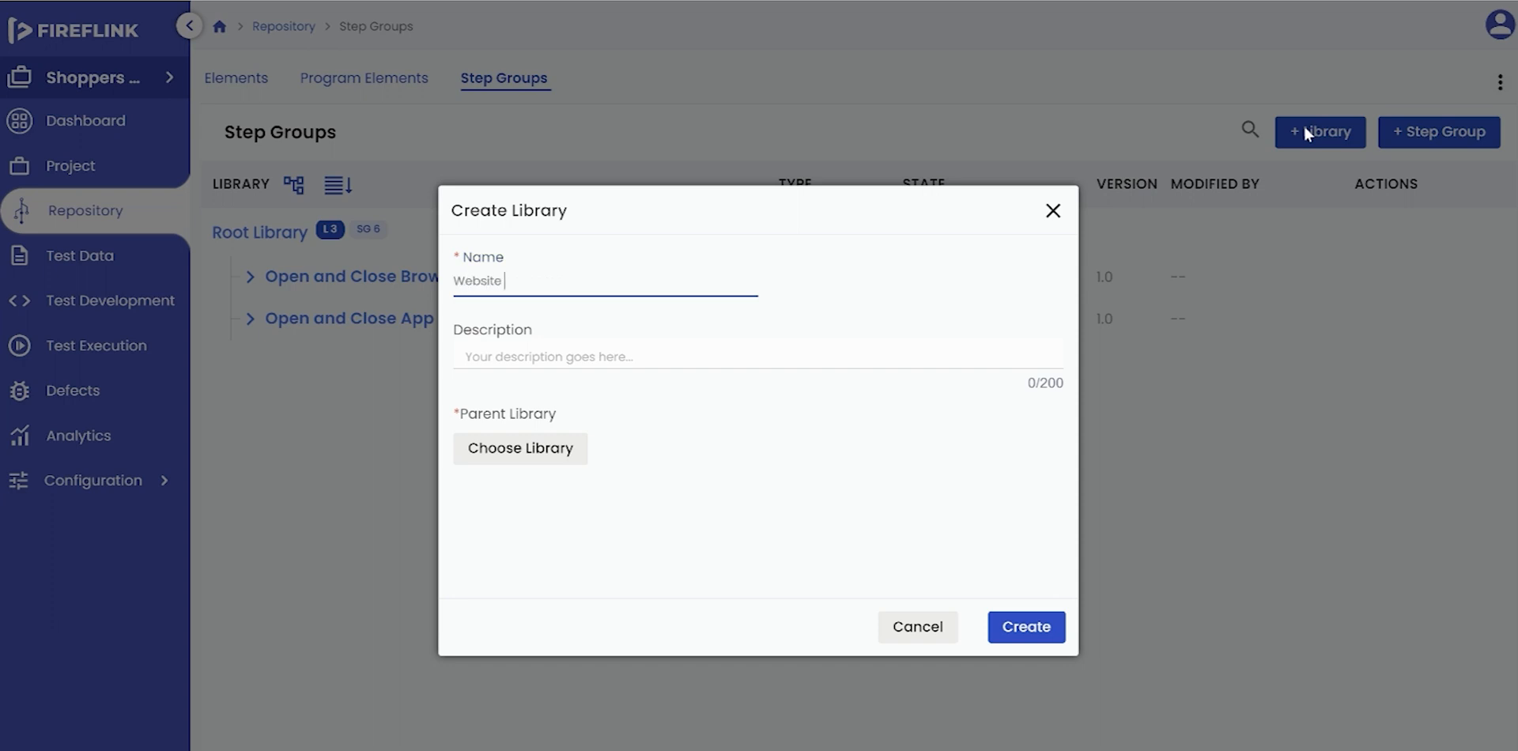
{"action": "type", "text": "Launch"}
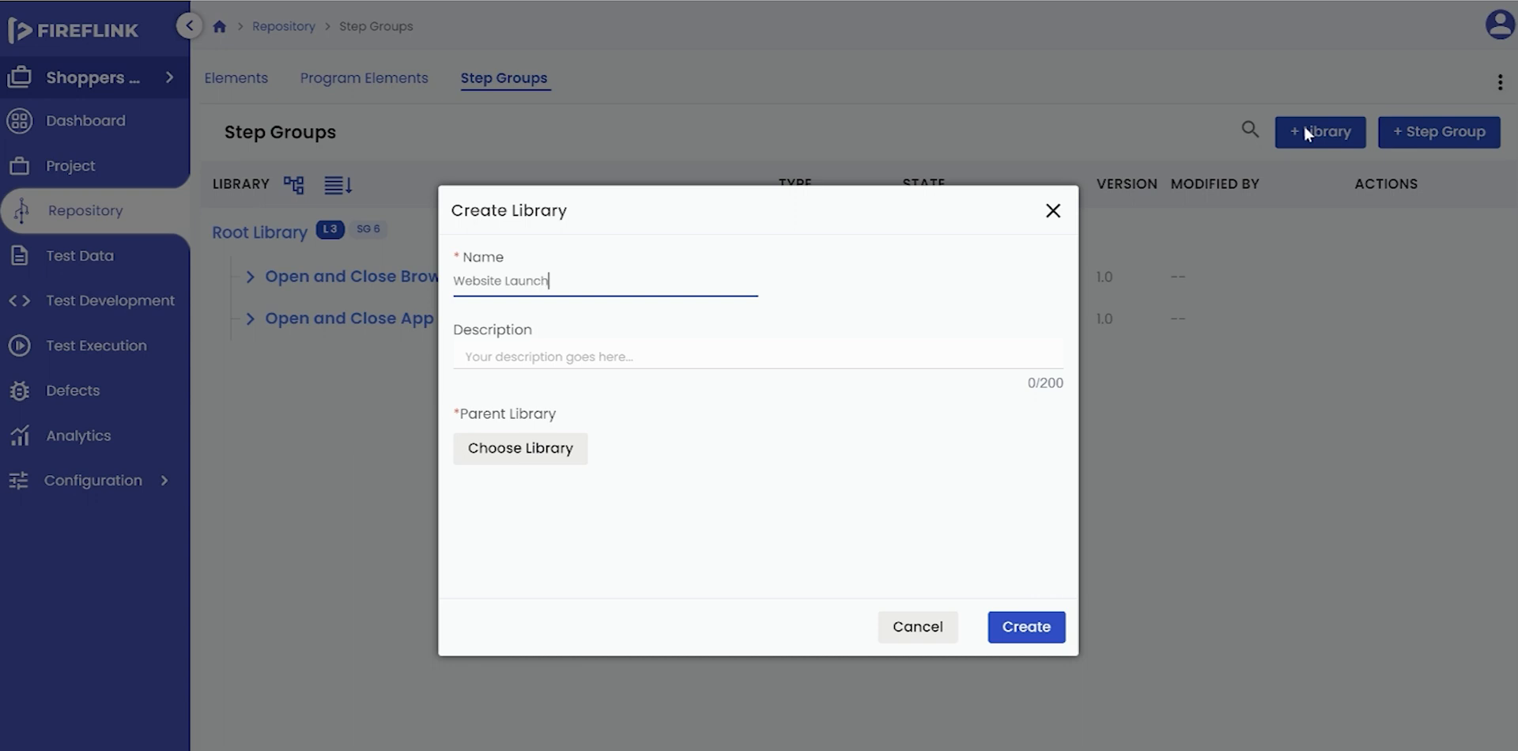
{"action": "left_click", "coordinate": [520, 449]}
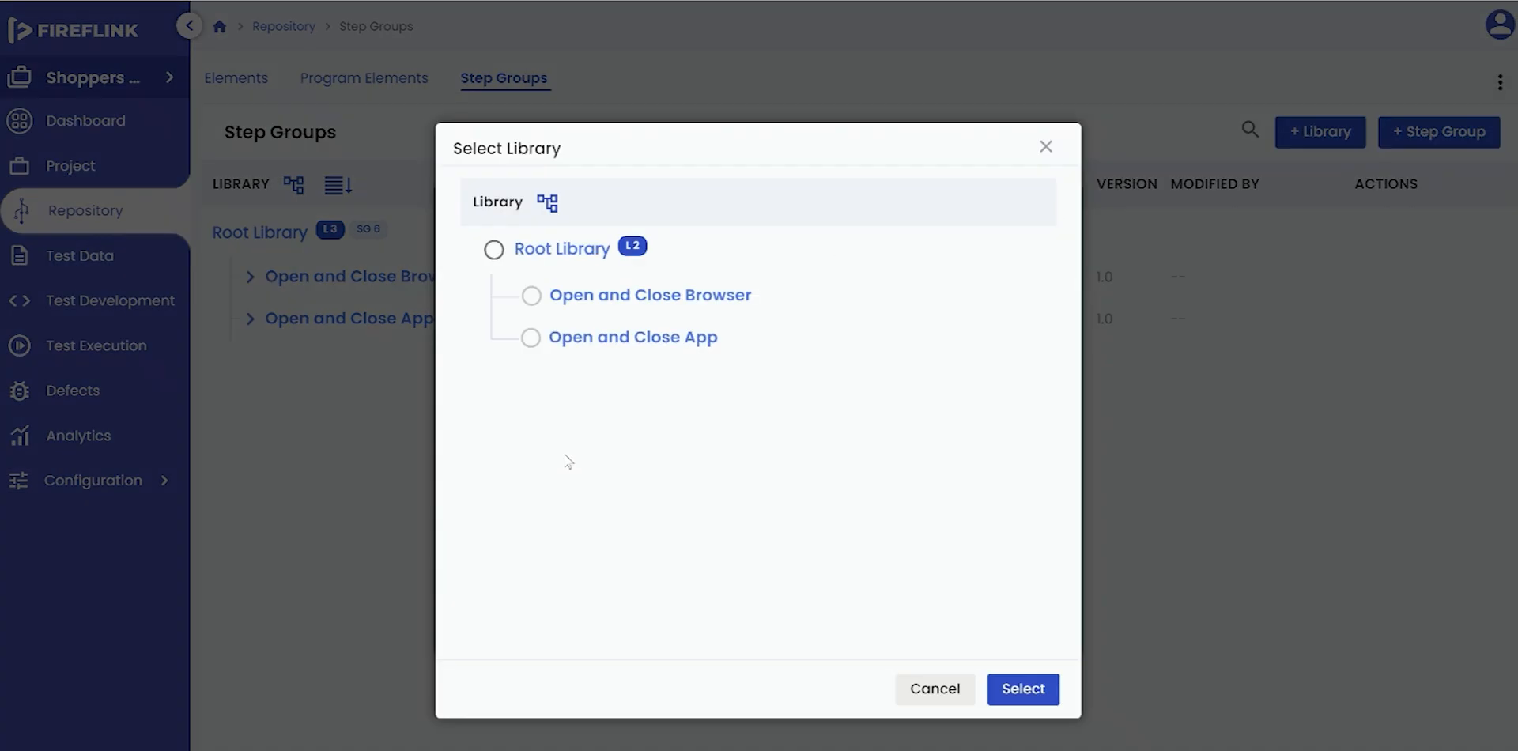
{"action": "left_click", "coordinate": [493, 249]}
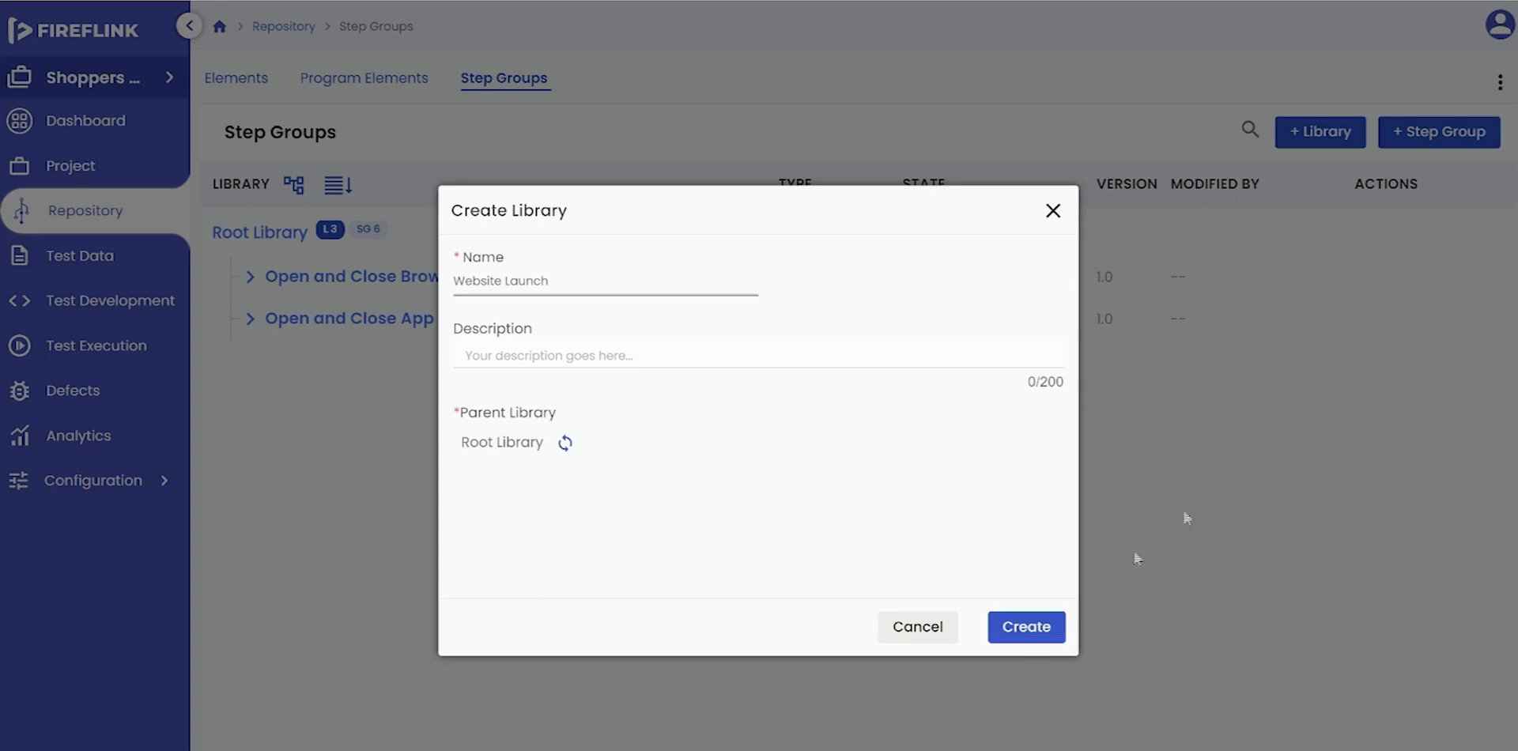
{"action": "left_click", "coordinate": [1026, 627]}
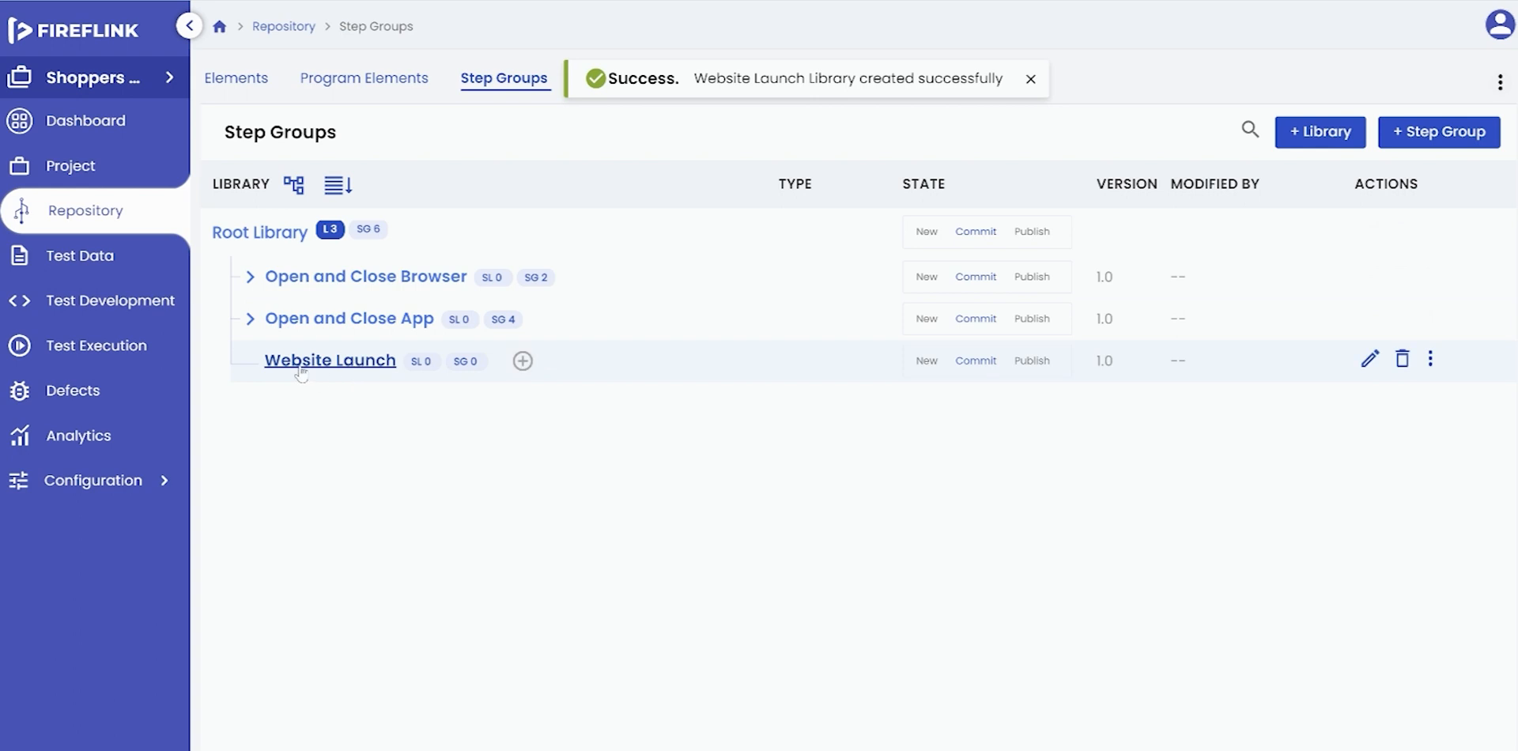
Step: Add a Web step group 'Launch ShoppersStack website' inside the Website Launch library
{"action": "left_click", "coordinate": [523, 361]}
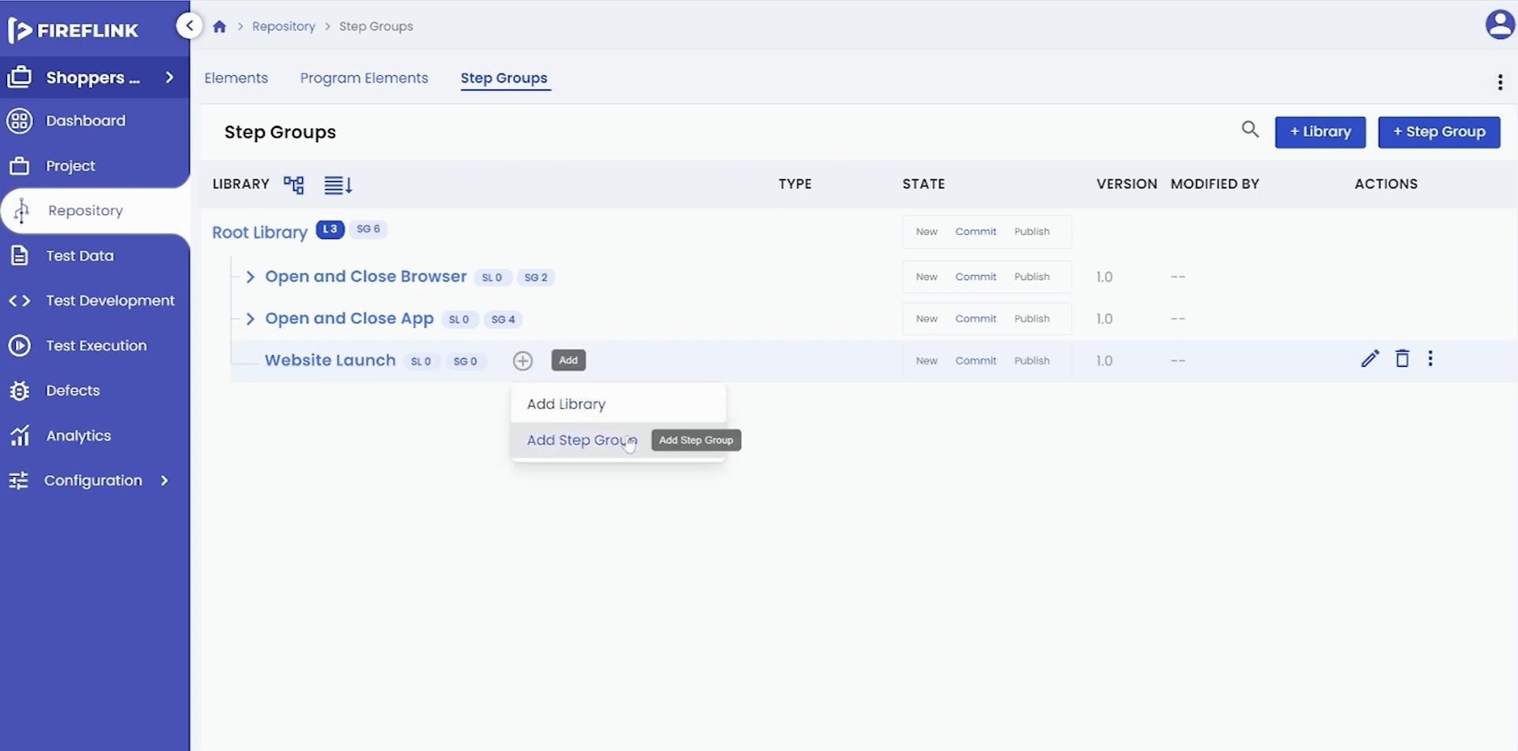
{"action": "left_click", "coordinate": [583, 440]}
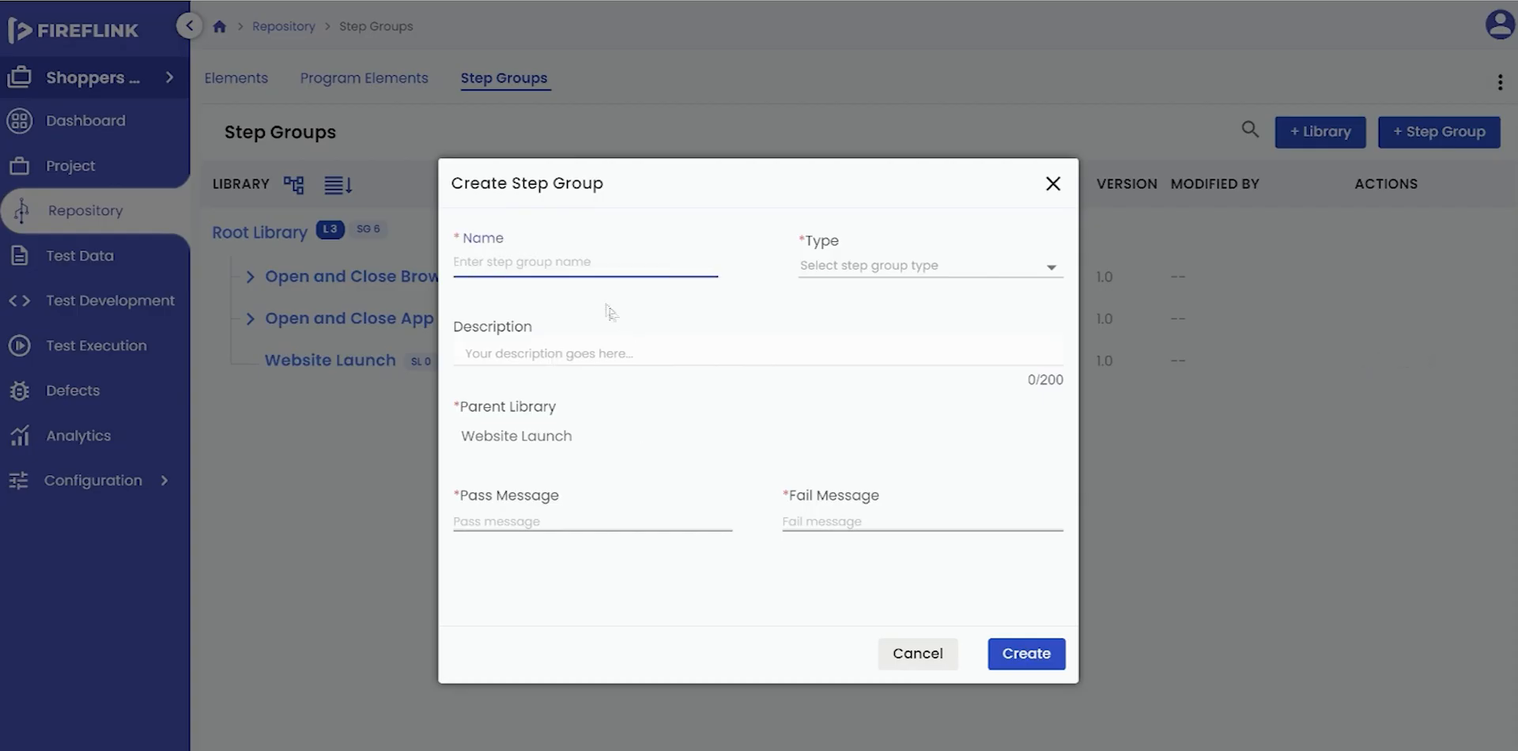
{"action": "left_click", "coordinate": [581, 262]}
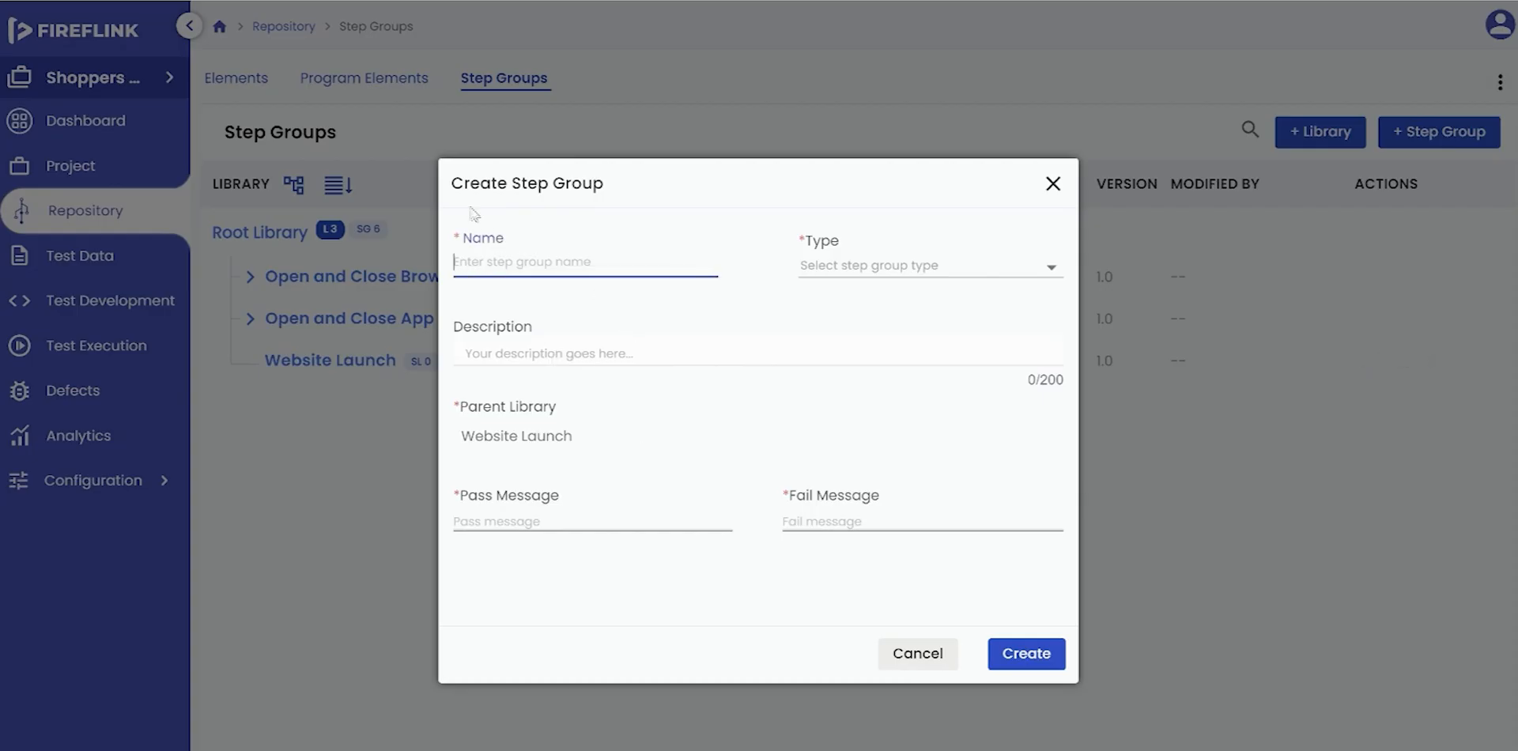
{"action": "left_click", "coordinate": [585, 262]}
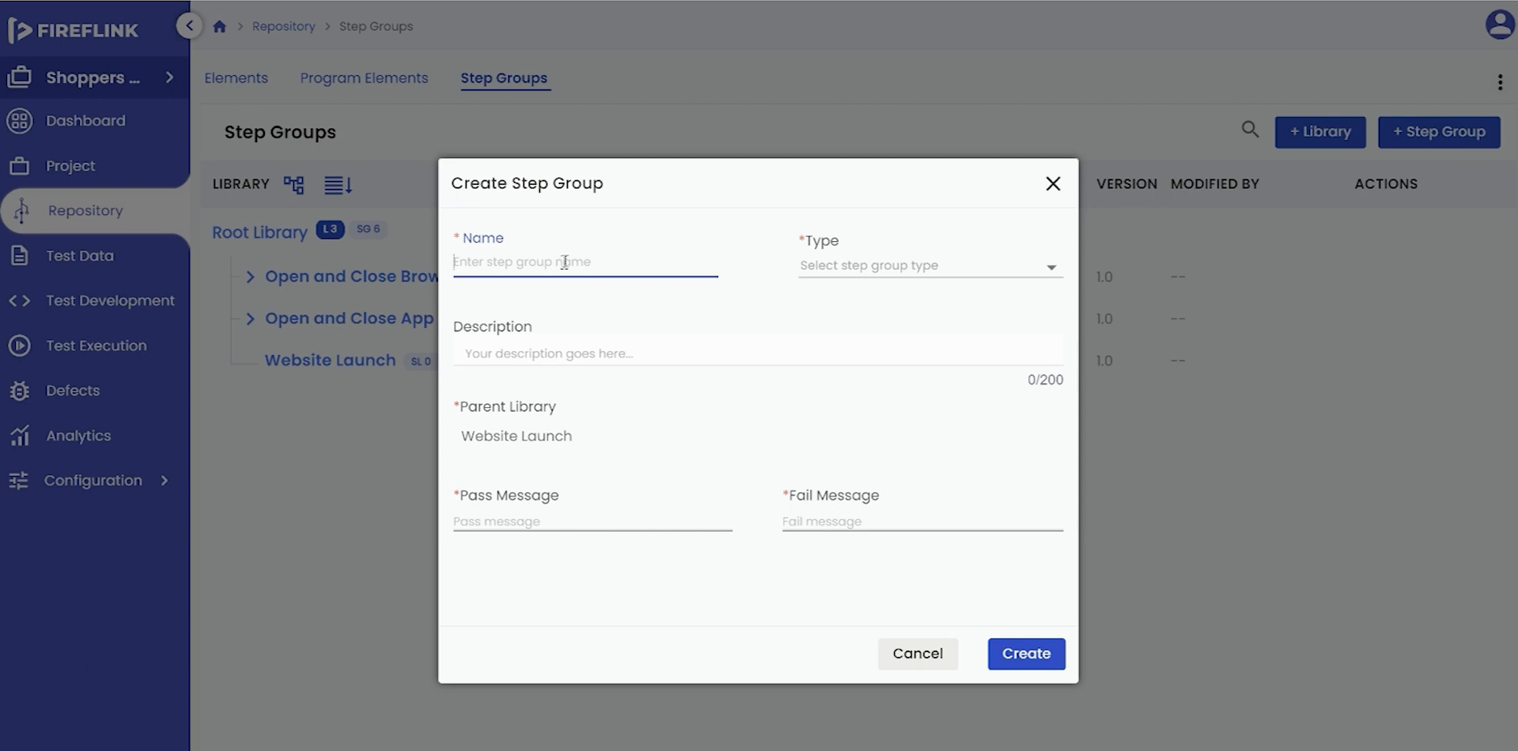
{"action": "type", "text": "Launch ShoppersStack website"}
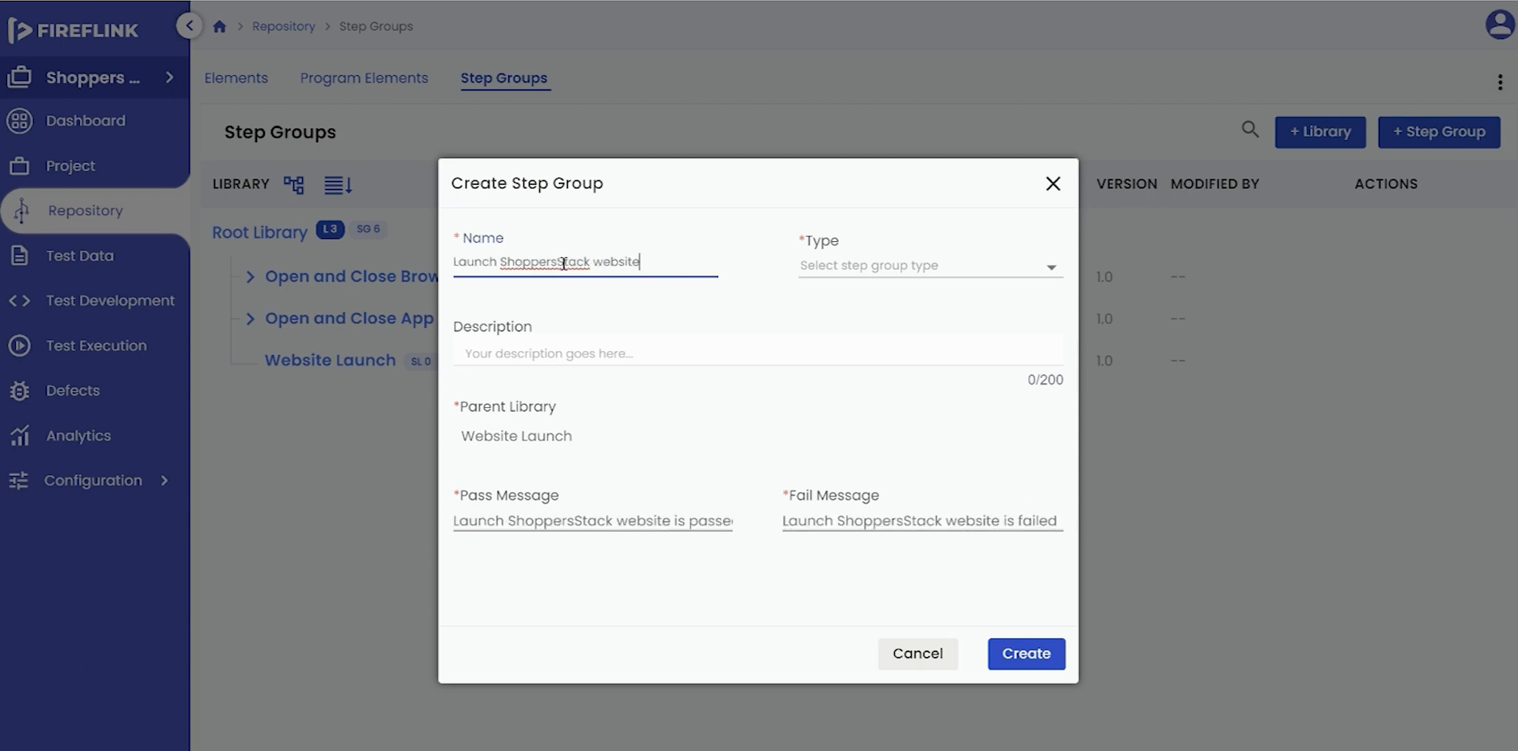
{"action": "left_click", "coordinate": [928, 265]}
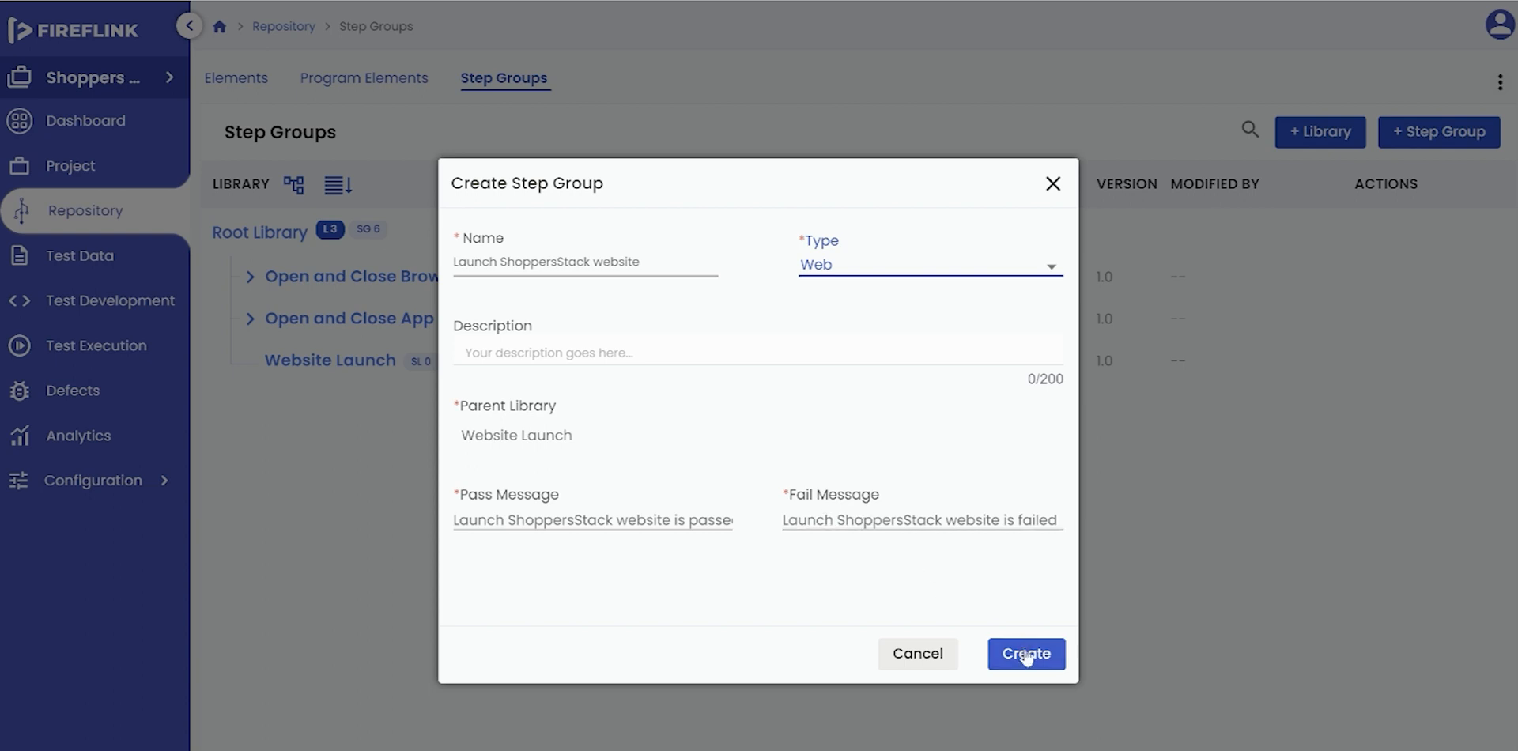
{"action": "left_click", "coordinate": [1026, 653]}
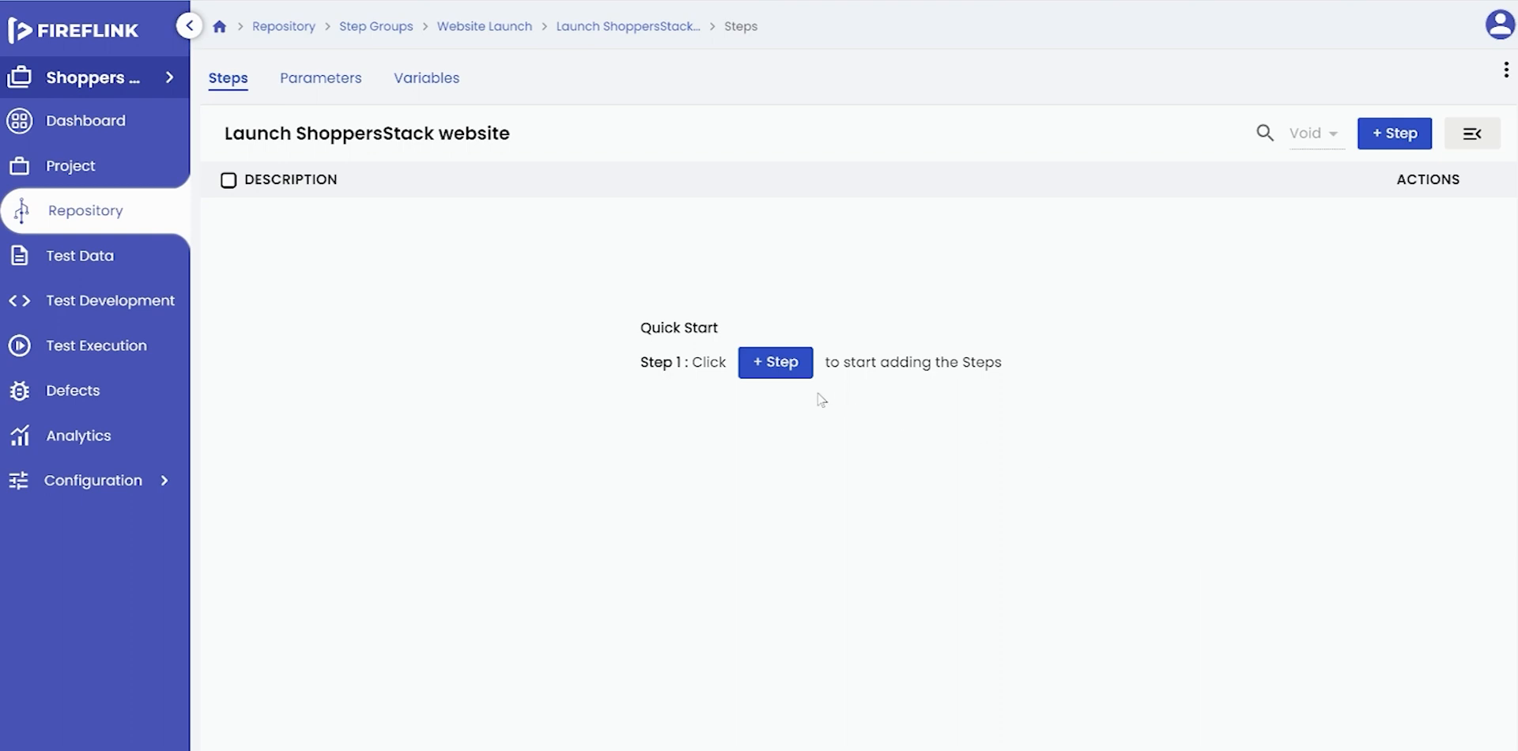
{"action": "left_click", "coordinate": [775, 362]}
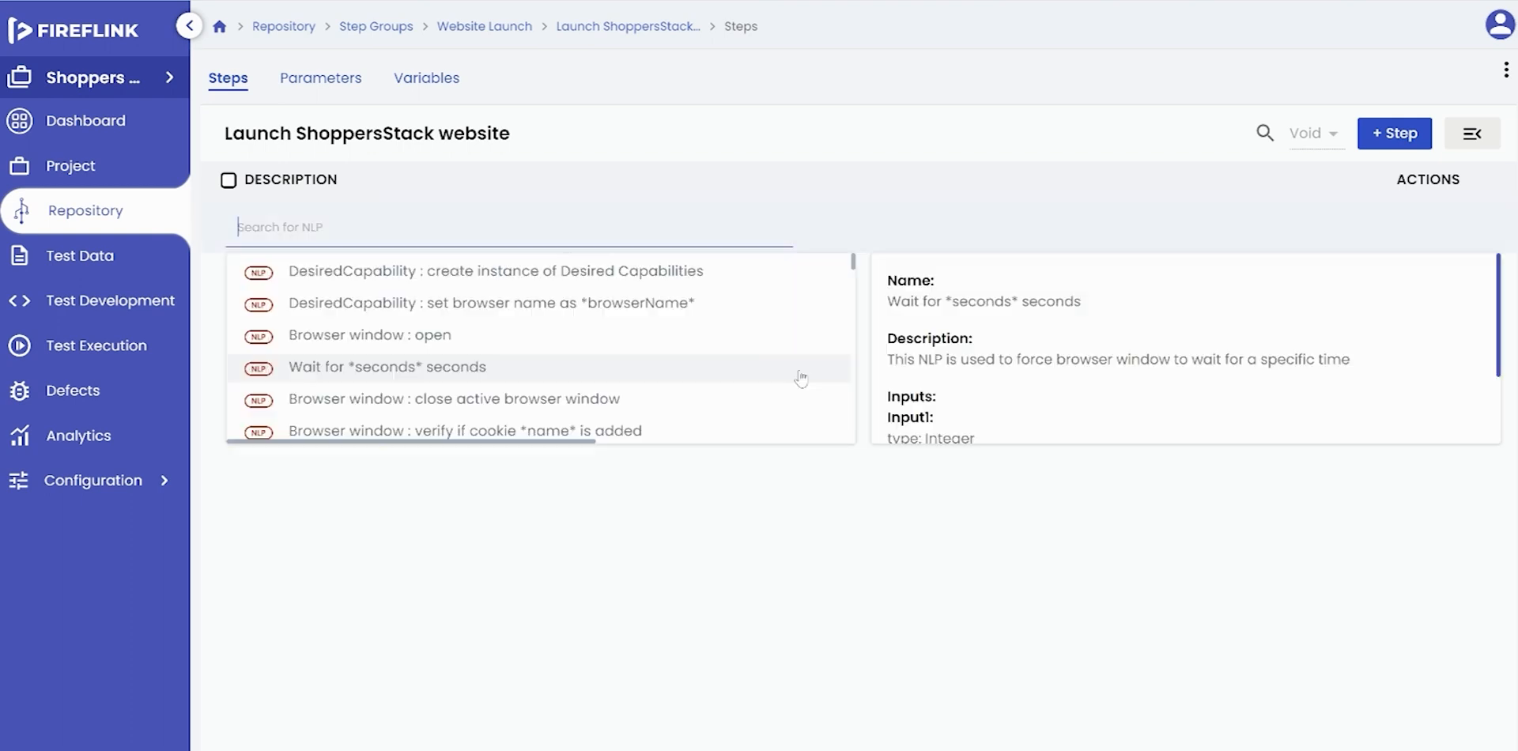
{"action": "type", "text": "op"}
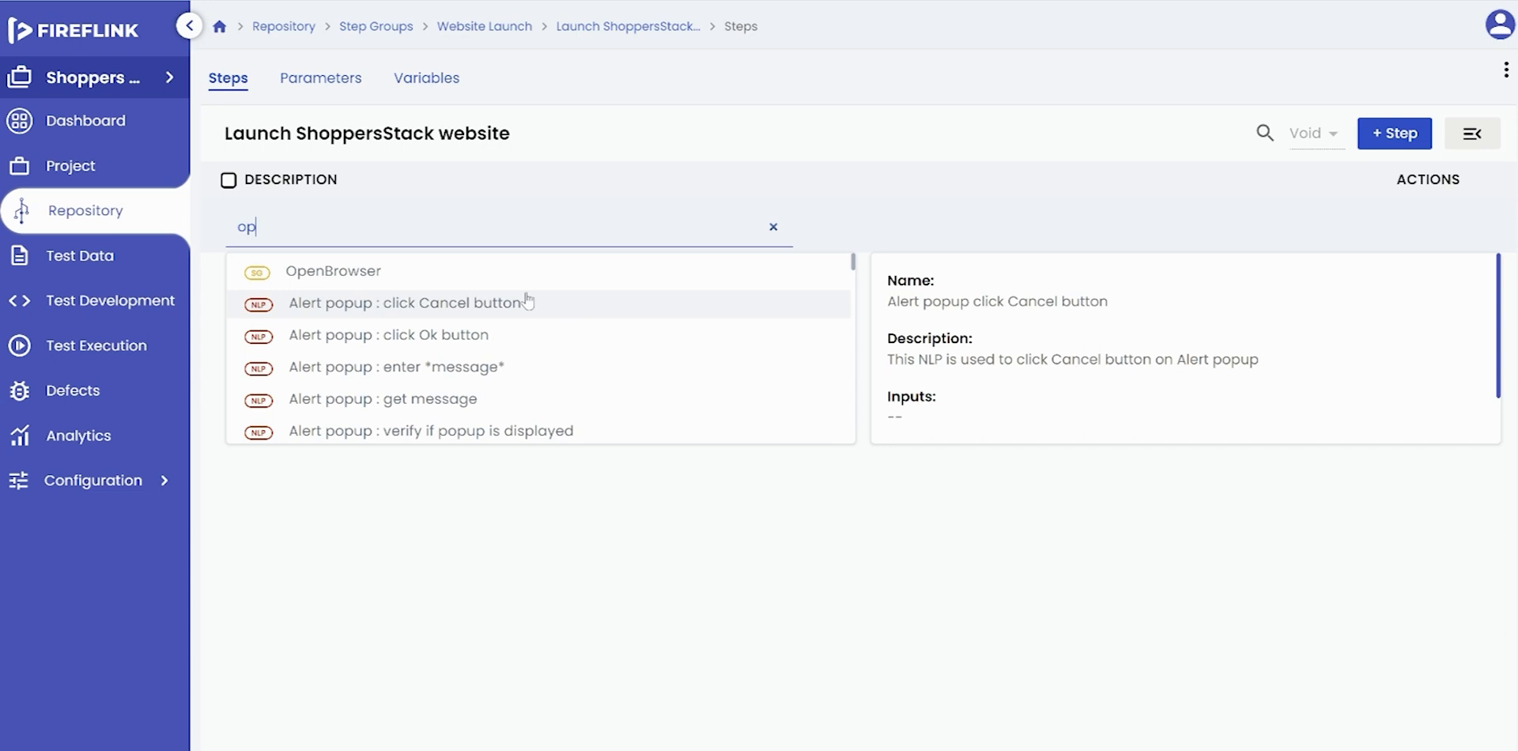
{"action": "left_click", "coordinate": [332, 271]}
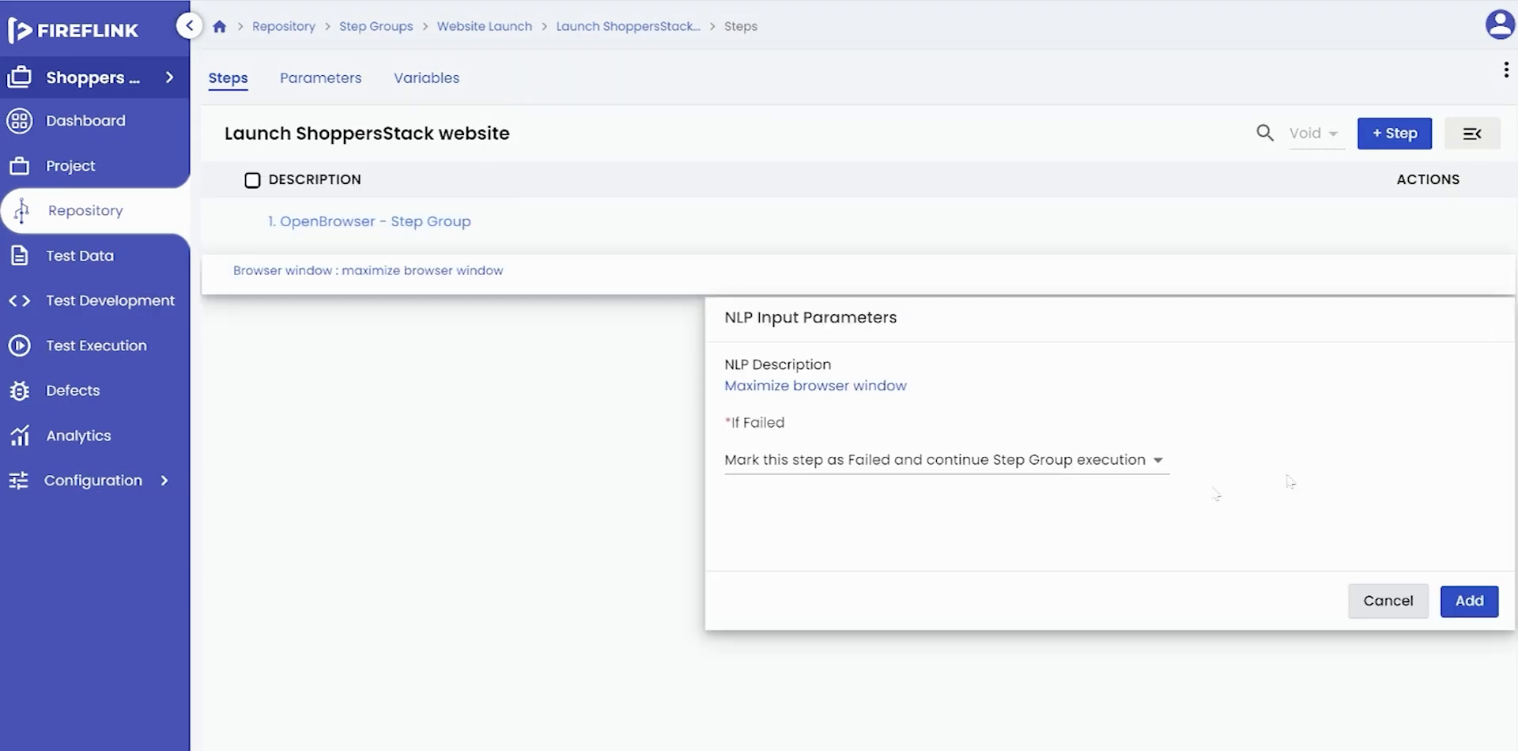
{"action": "left_click", "coordinate": [1468, 600]}
{"action": "type", "text": "https://shoppersstack.com/"}
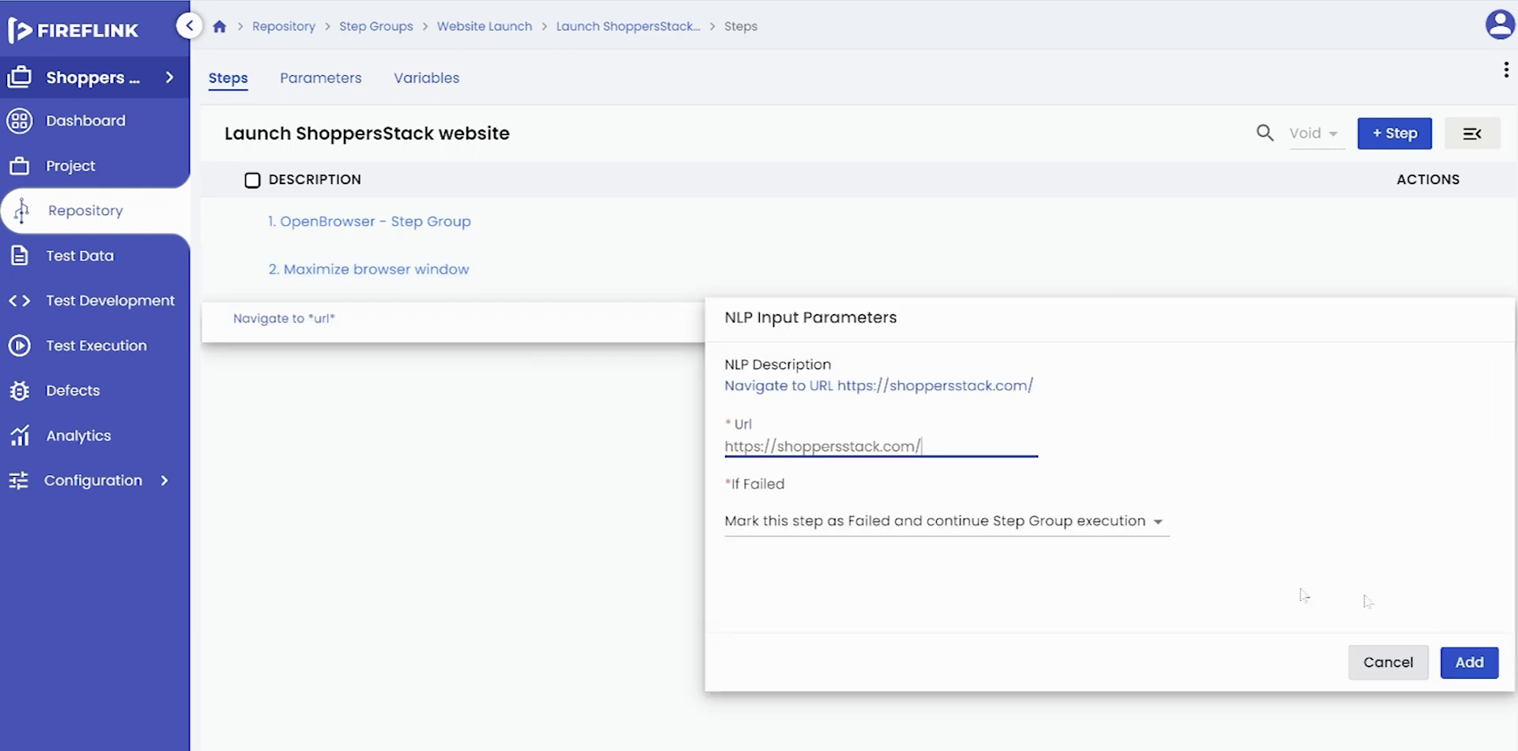
{"action": "left_click", "coordinate": [1469, 661]}
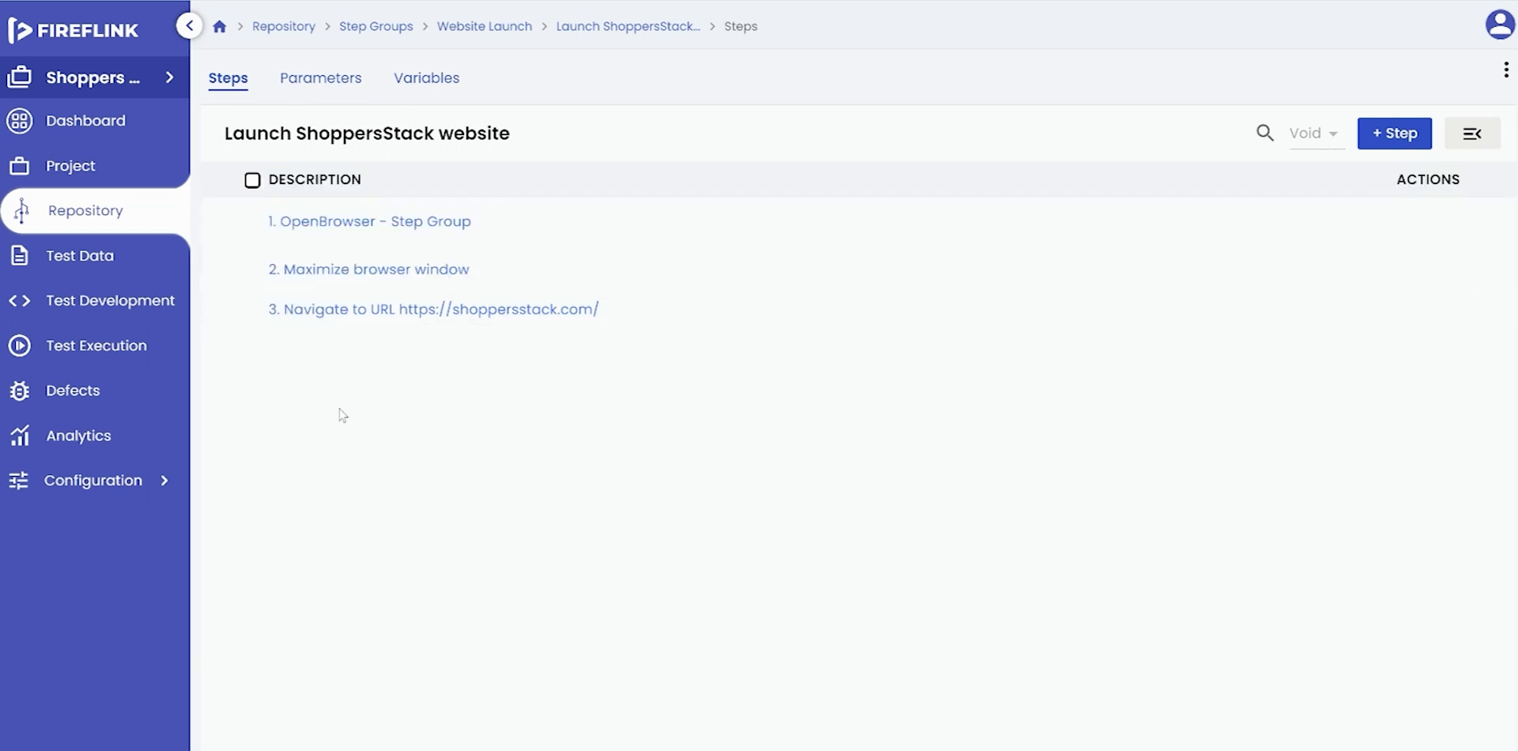
{"action": "left_click", "coordinate": [111, 301]}
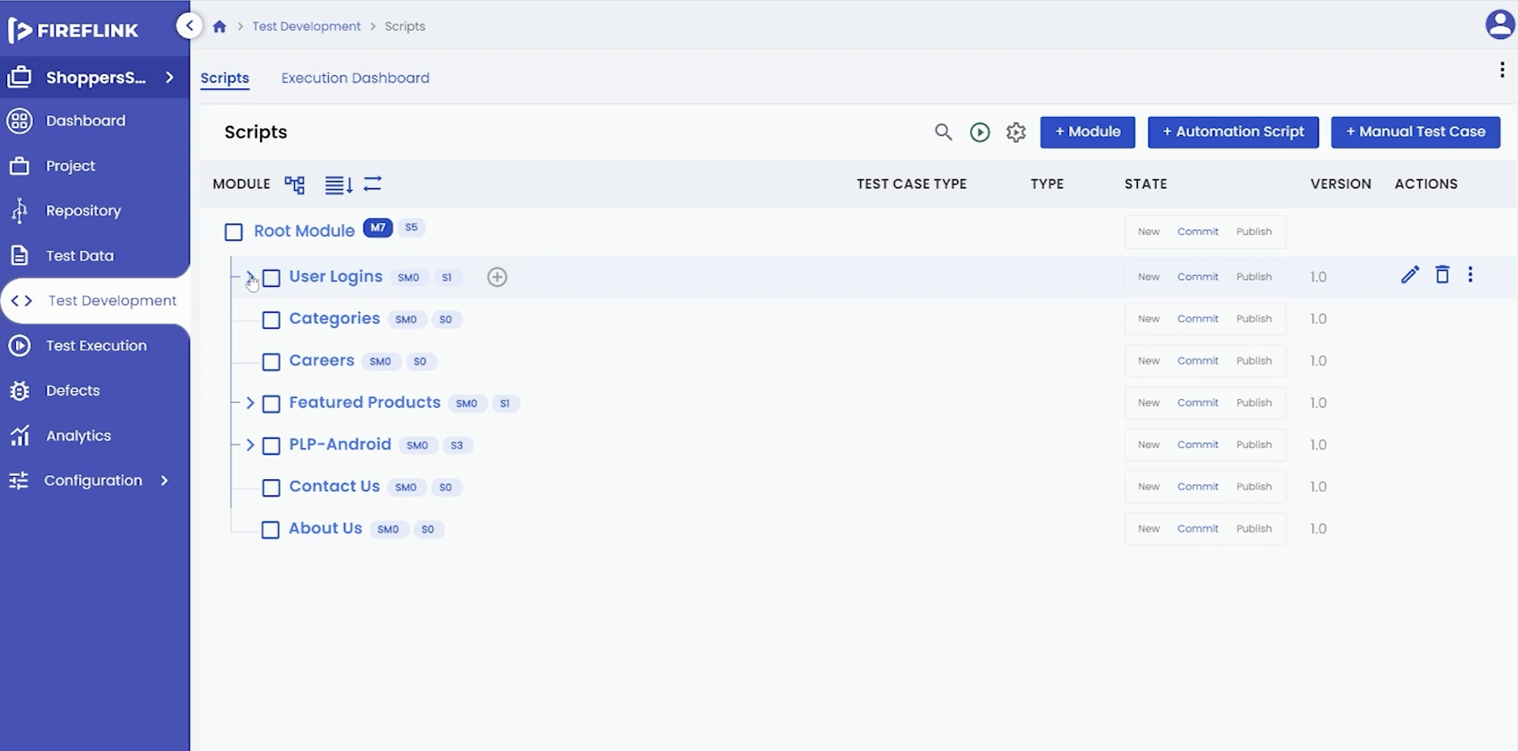
Step: Expand User Logins and open the LN01 login-and-search script
{"action": "left_click", "coordinate": [250, 277]}
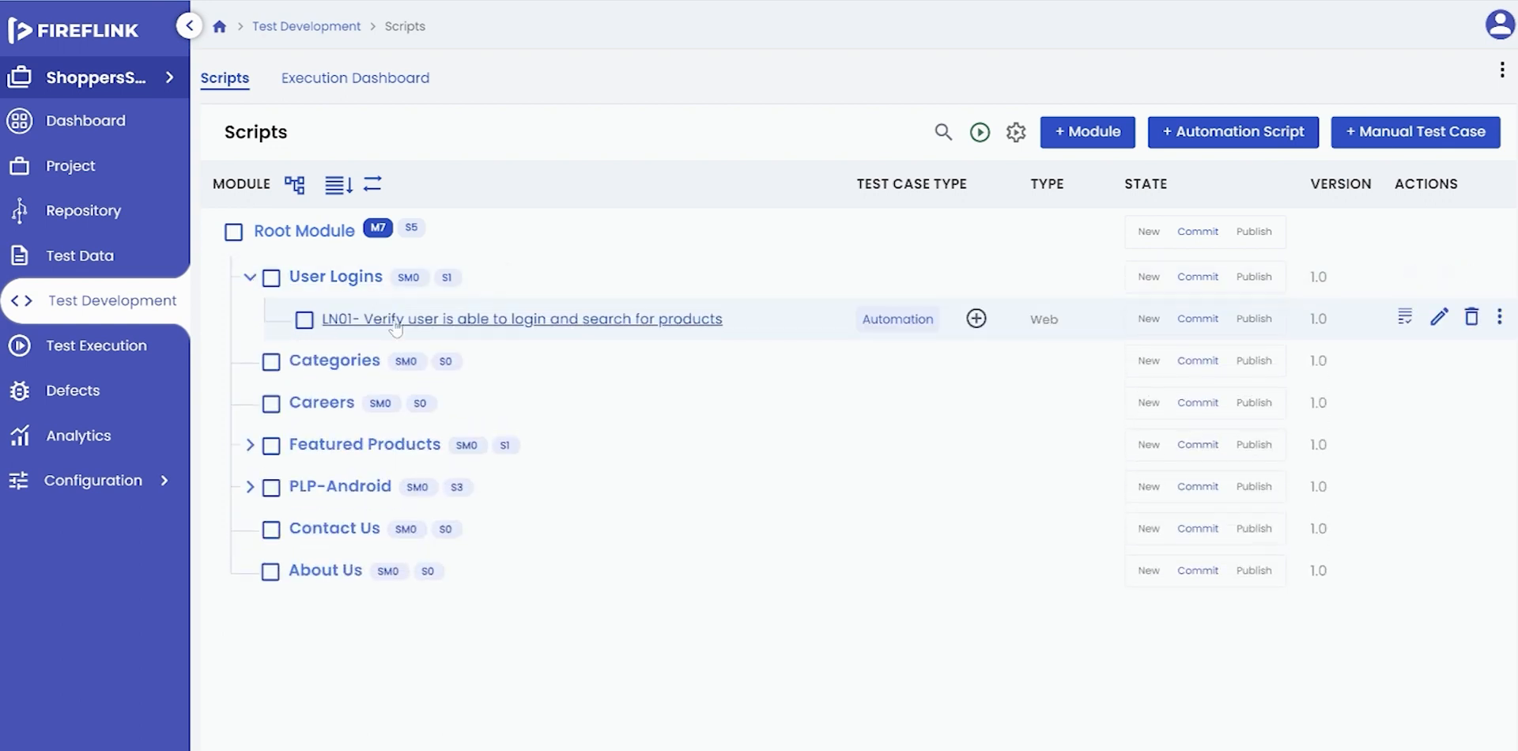
{"action": "left_click", "coordinate": [521, 319]}
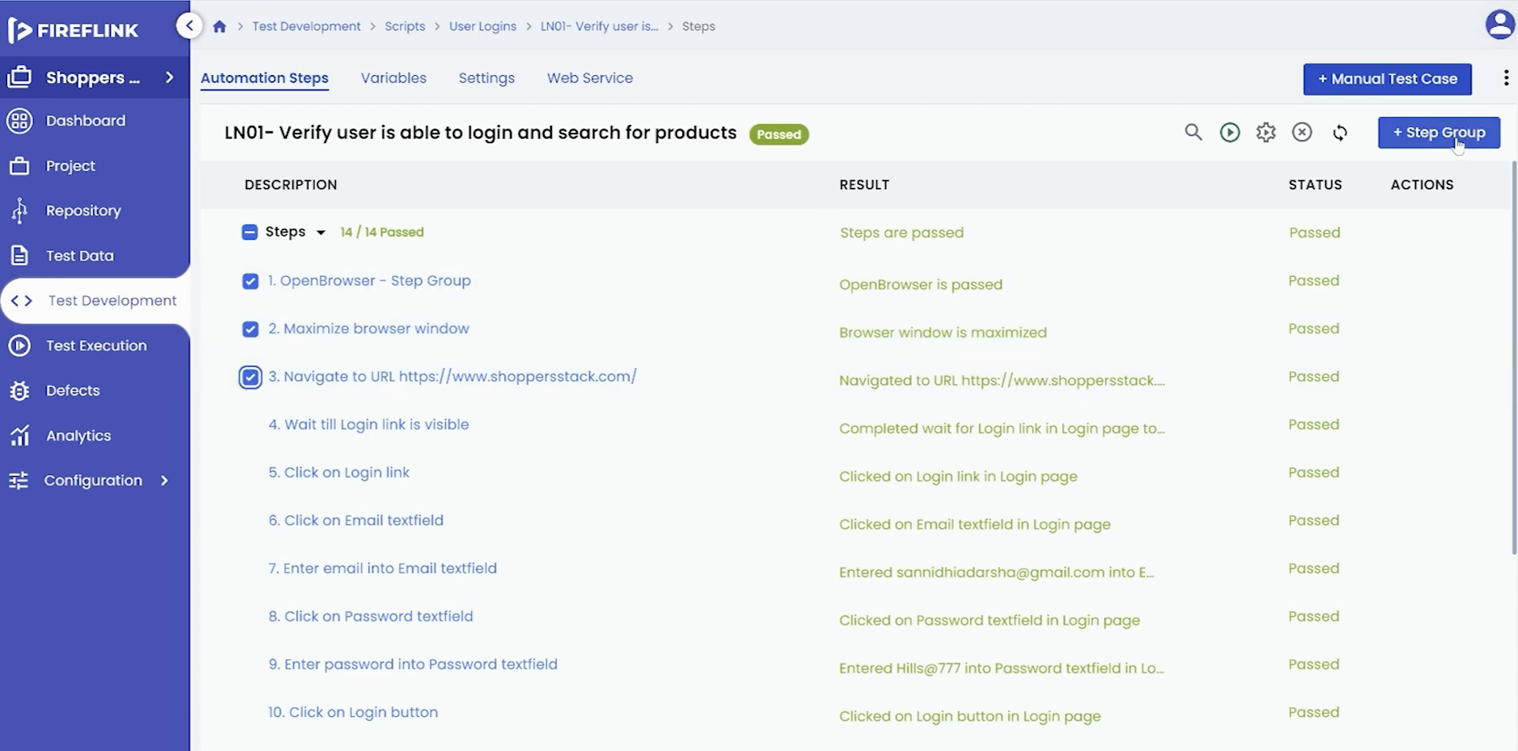
Step: Name the new step group 'Launch ShoppersStack' and place it in the Website Launch library
{"action": "left_click", "coordinate": [1438, 133]}
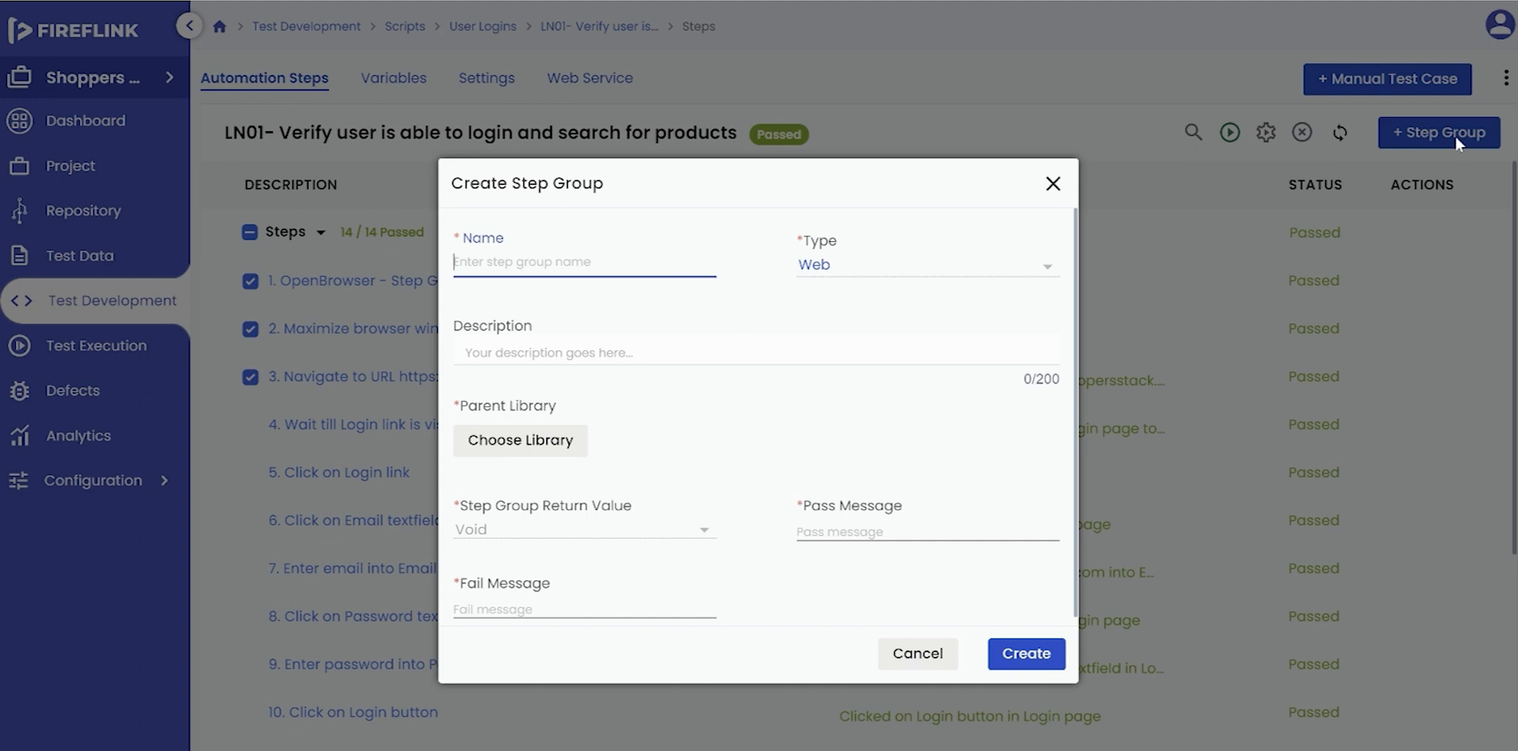
{"action": "type", "text": "Launch ShoppersStack Website"}
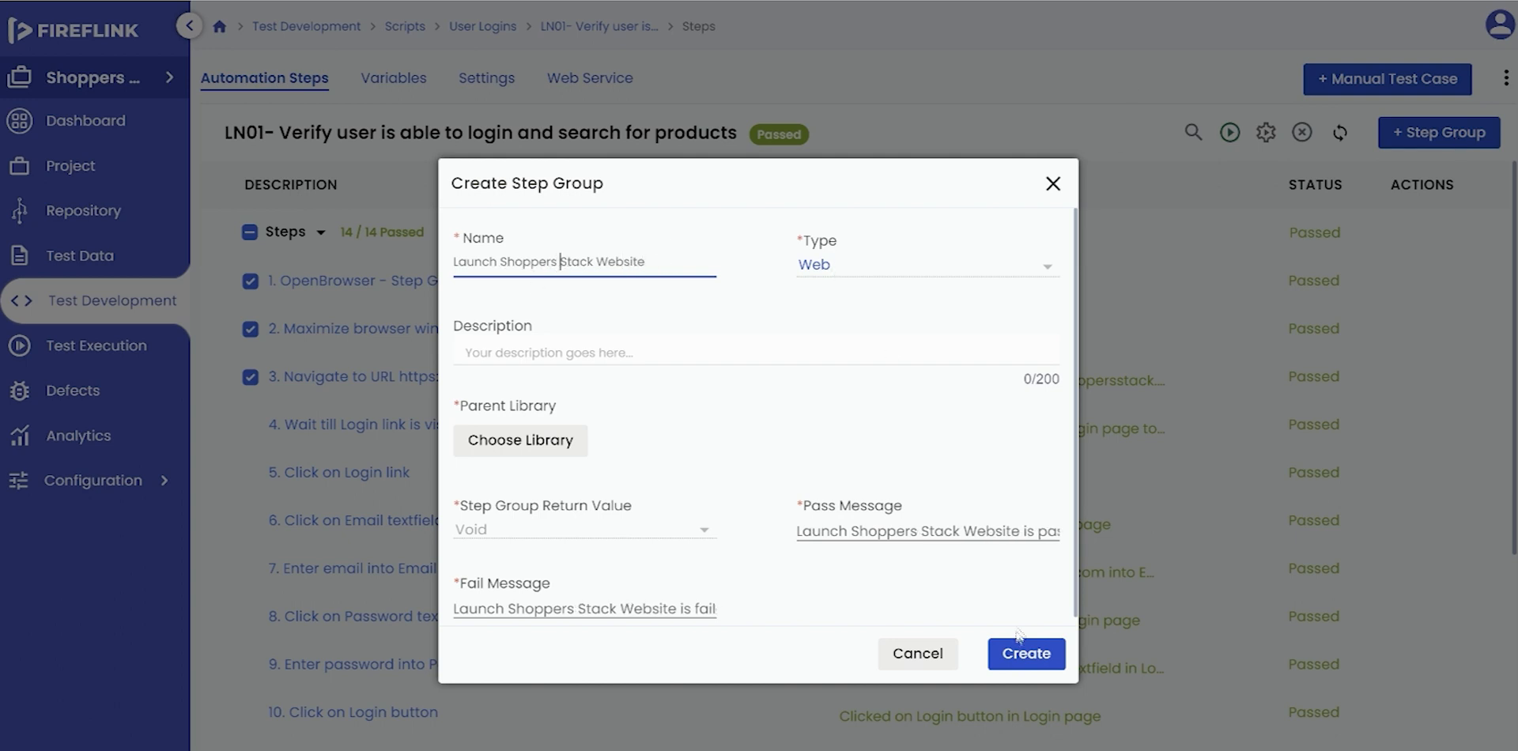
{"action": "left_click", "coordinate": [520, 440]}
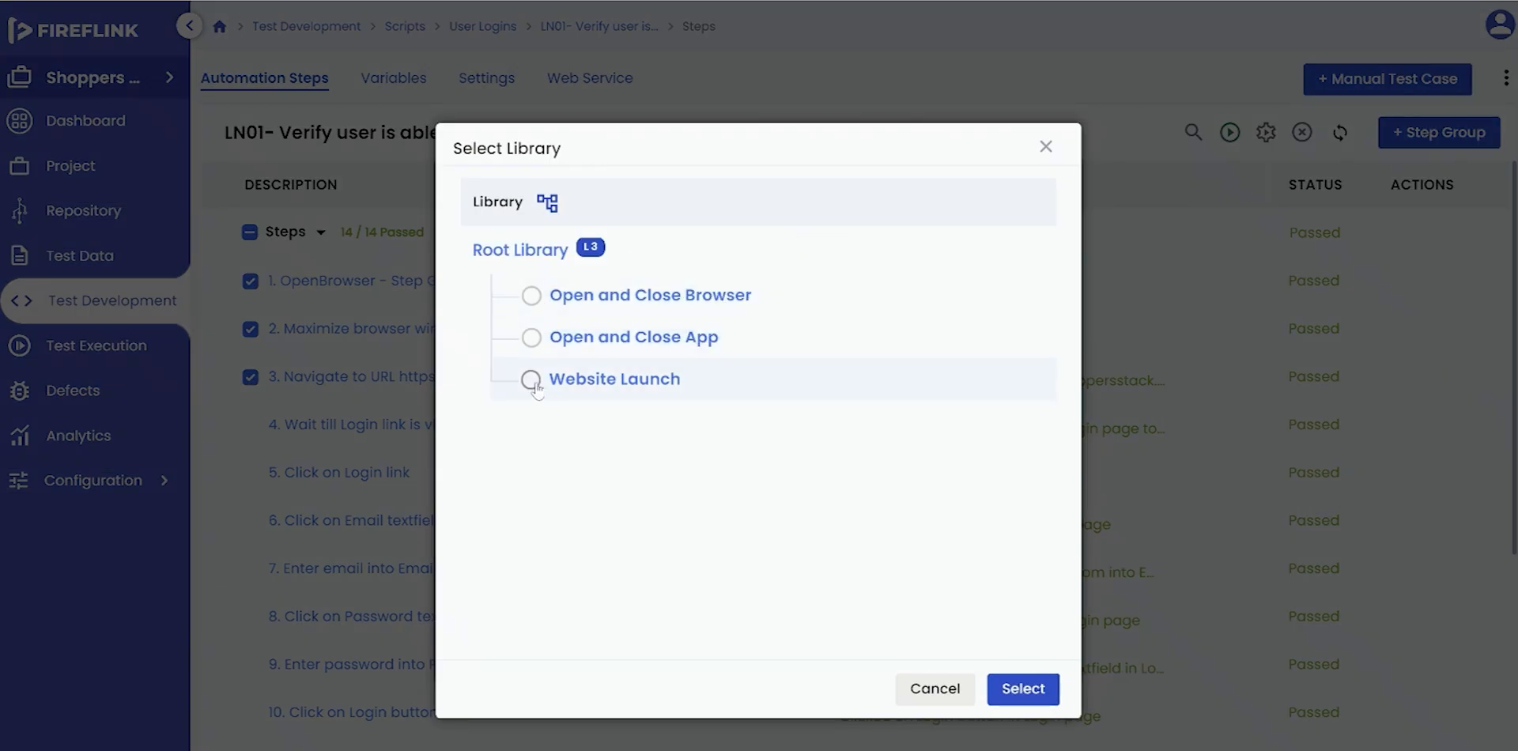
{"action": "left_click", "coordinate": [531, 379]}
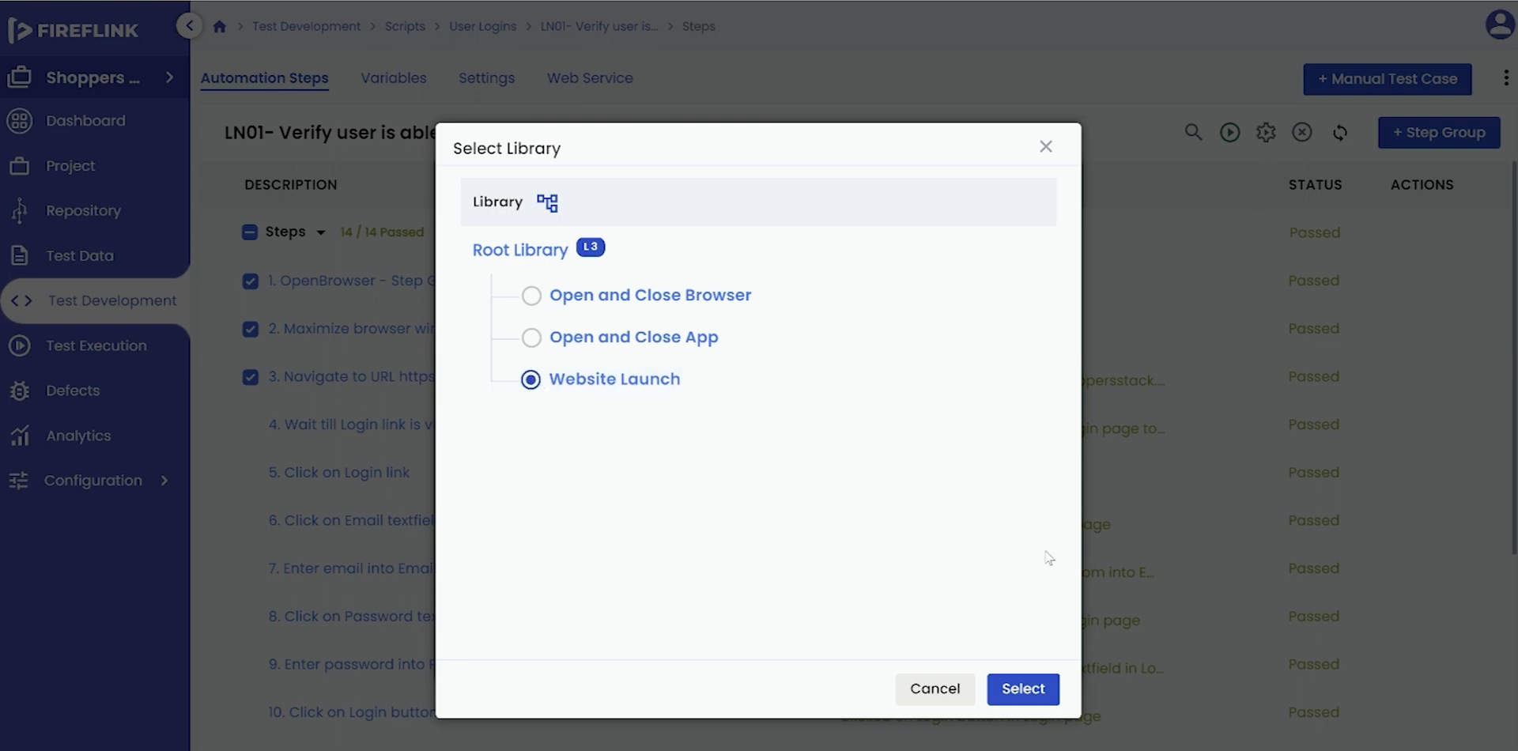
{"action": "left_click", "coordinate": [1022, 688]}
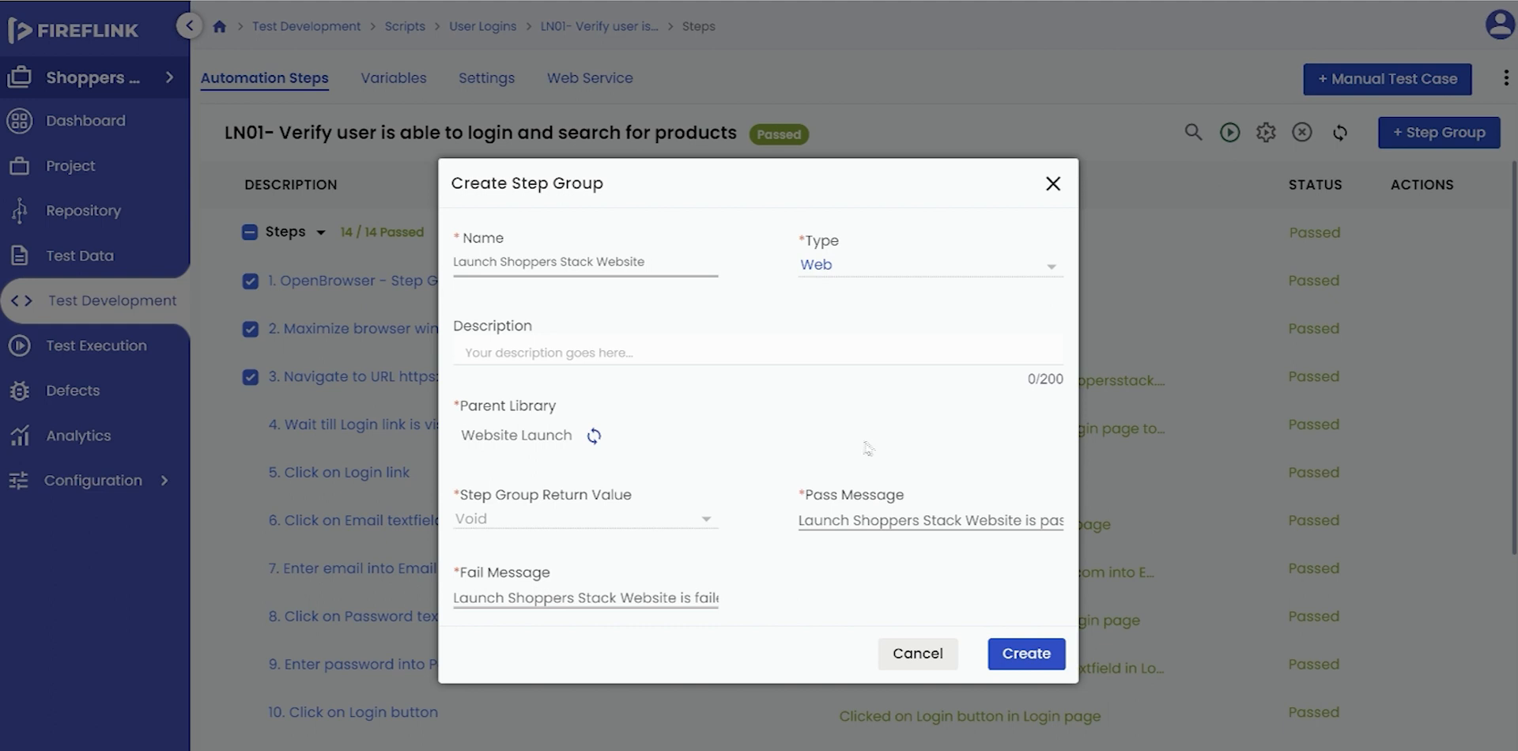
{"action": "mouse_move", "coordinate": [820, 444]}
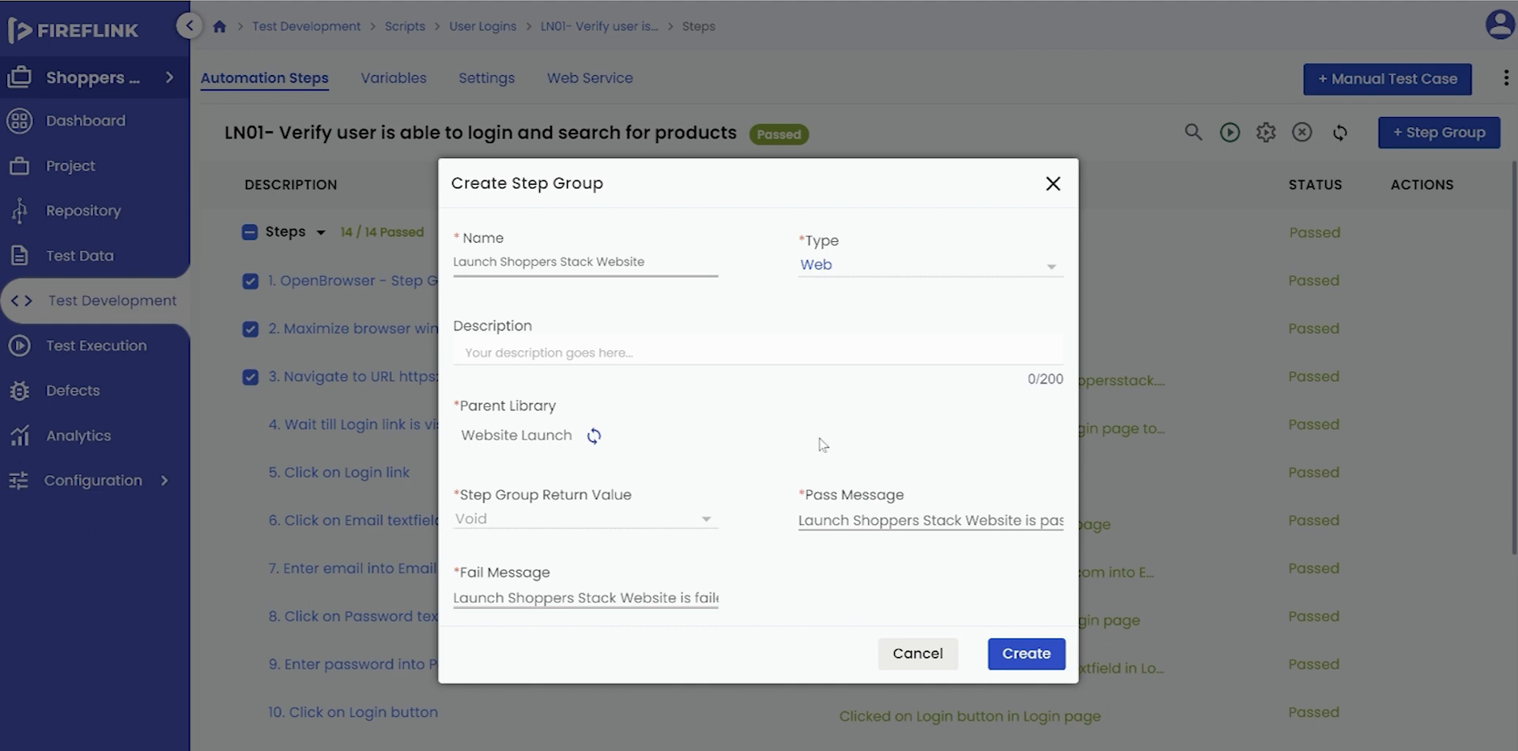